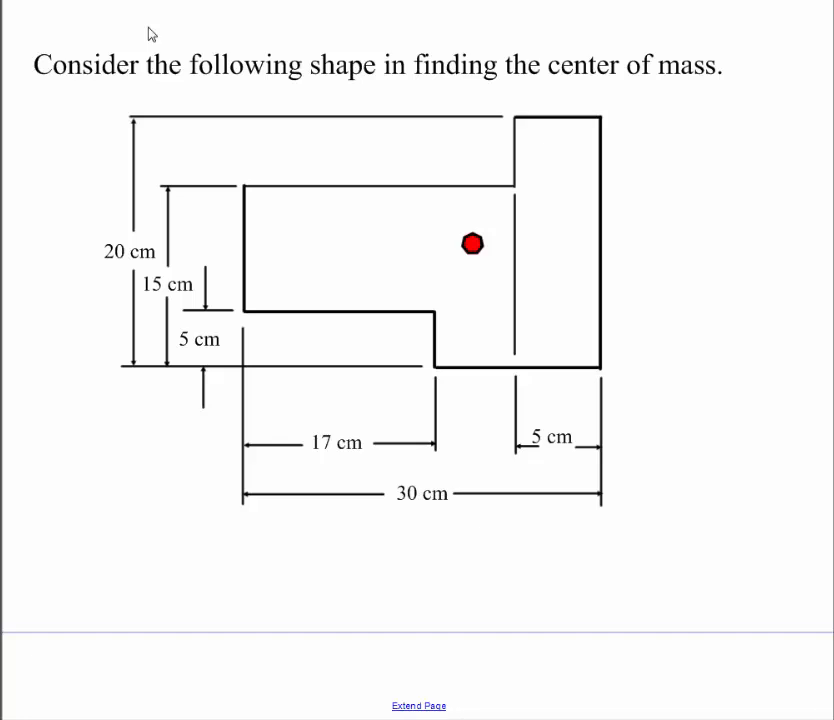
{"action": "mouse_move", "coordinate": [186, 253]}
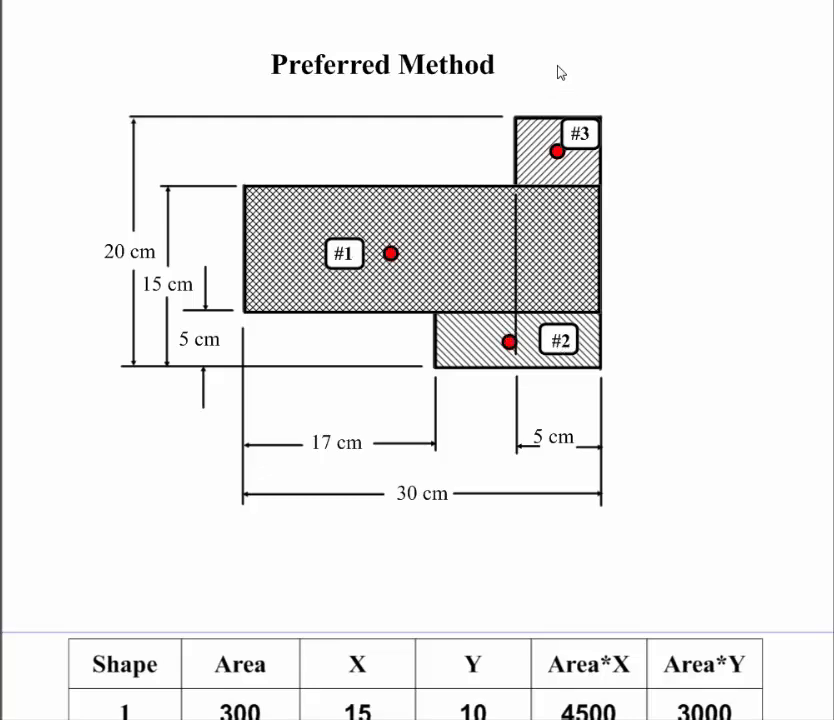
{"action": "mouse_move", "coordinate": [397, 240]}
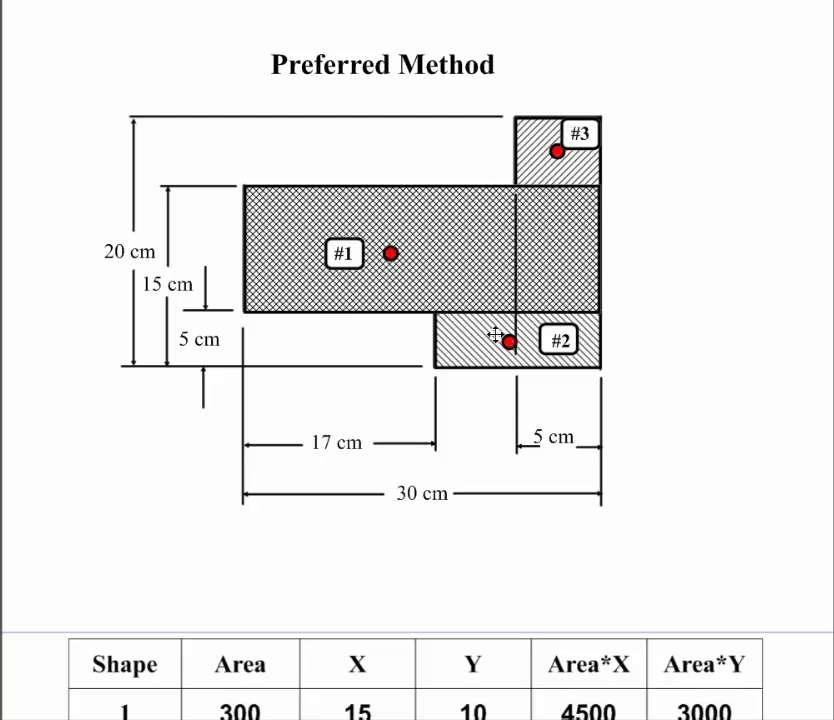
{"action": "mouse_move", "coordinate": [710, 149]}
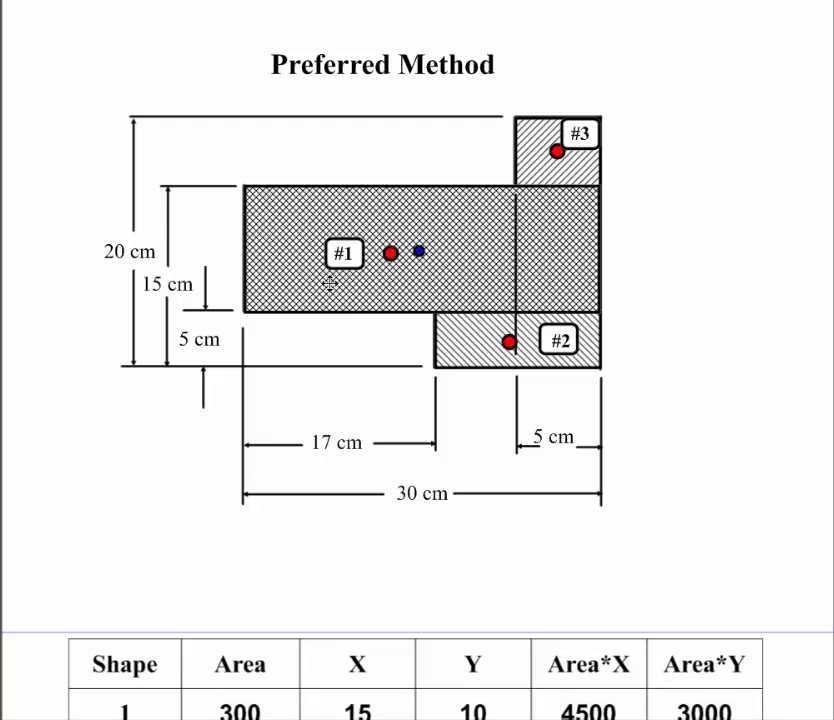
Drag the blue dot onto the composite shape's bottom-left corner as the origin.
{"action": "left_click_drag", "start_coordinate": [423, 250], "coordinate": [240, 318]}
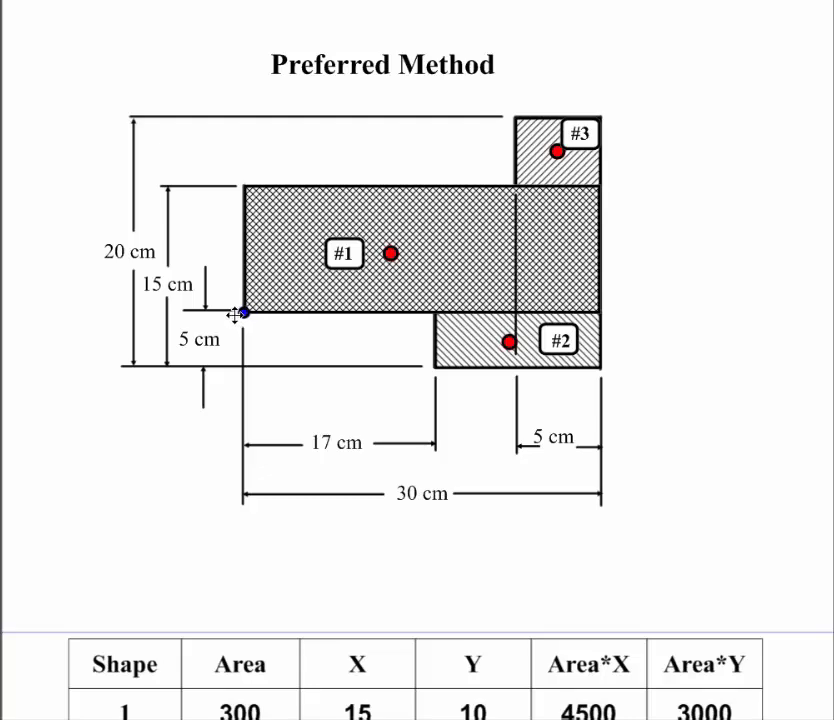
{"action": "mouse_move", "coordinate": [265, 288]}
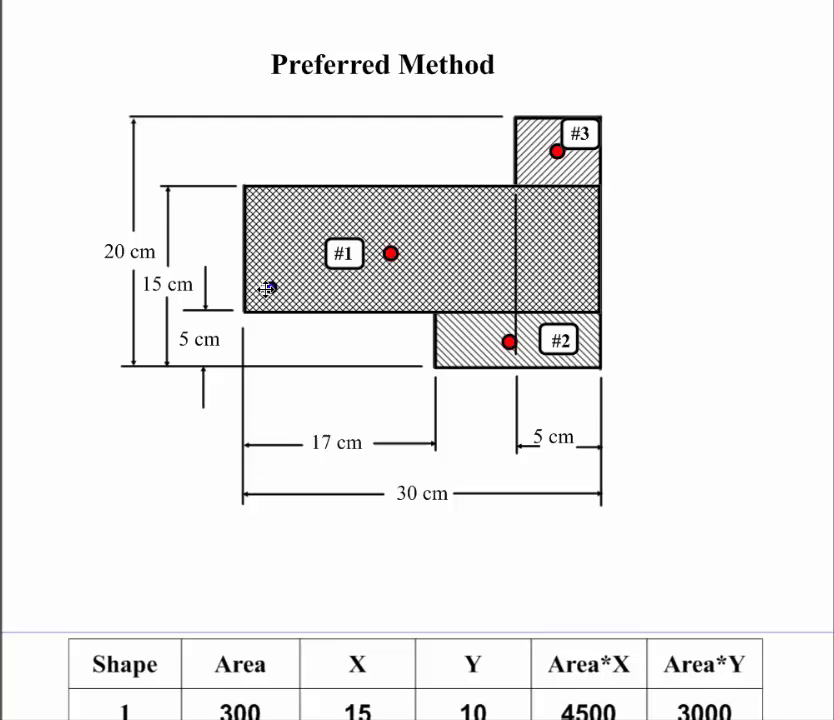
{"action": "mouse_move", "coordinate": [518, 123]}
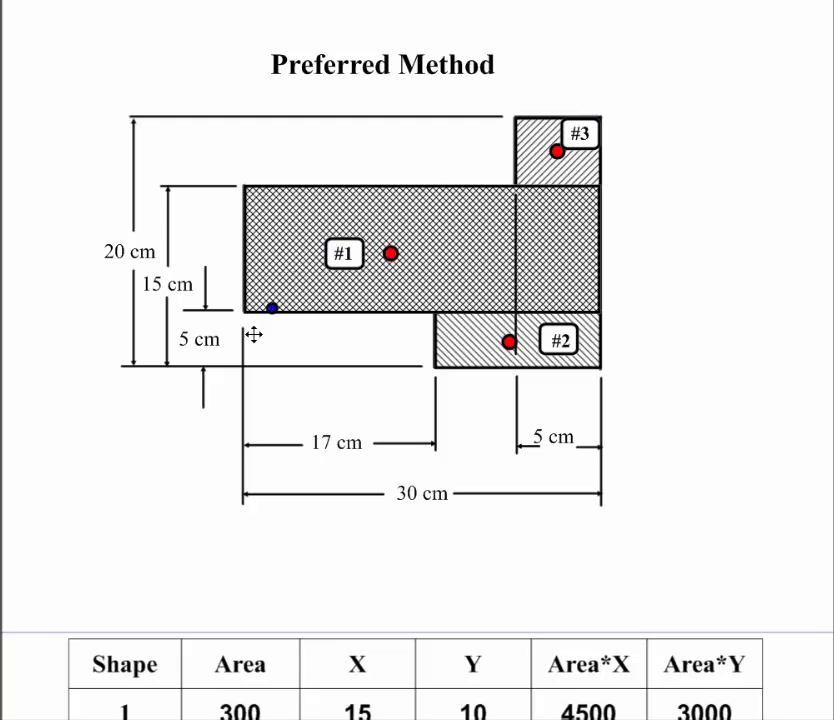
{"action": "left_click_drag", "start_coordinate": [278, 306], "coordinate": [238, 368]}
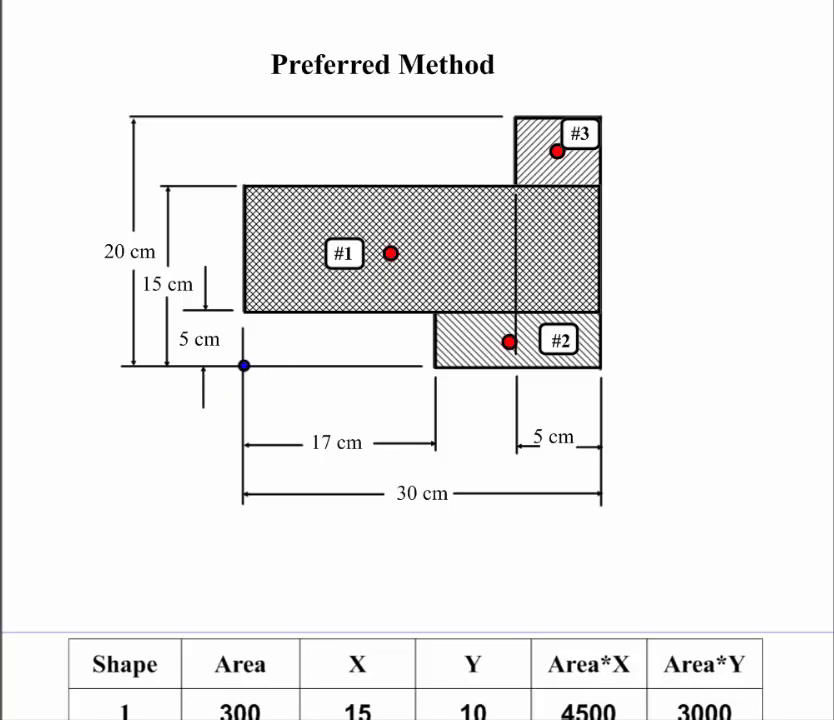
Scroll down to the table with totals 390, 6715 and 3600, keeping the current color scheme.
{"action": "scroll", "scroll_direction": "down", "scroll_amount": 3}
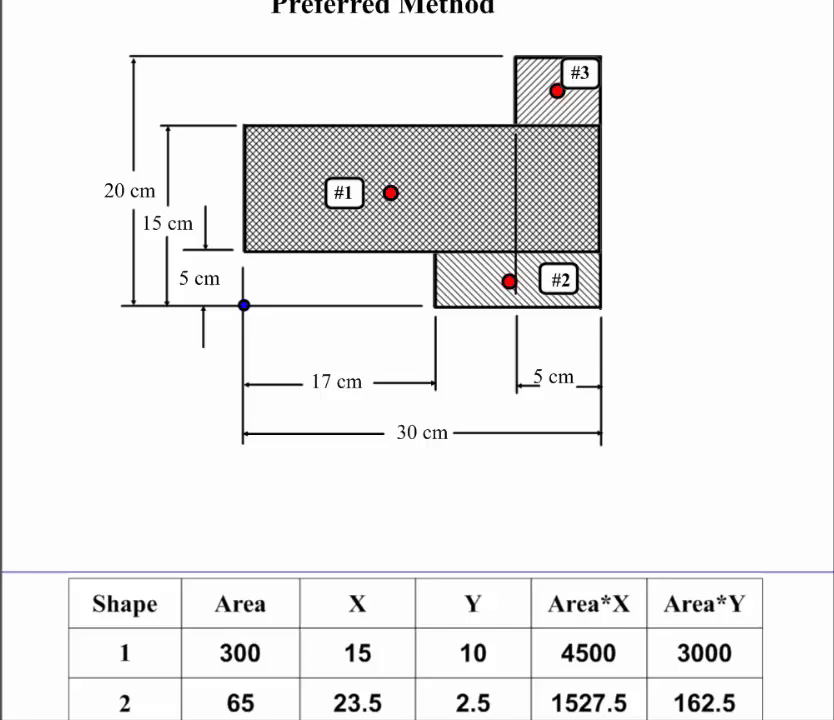
{"action": "scroll", "scroll_direction": "down", "scroll_amount": 3}
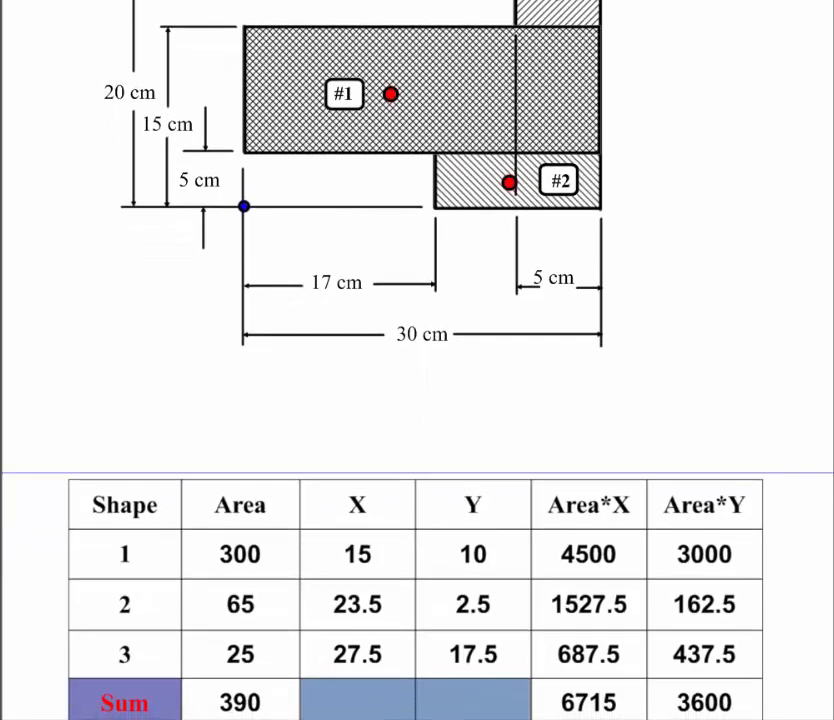
{"action": "mouse_move", "coordinate": [130, 505]}
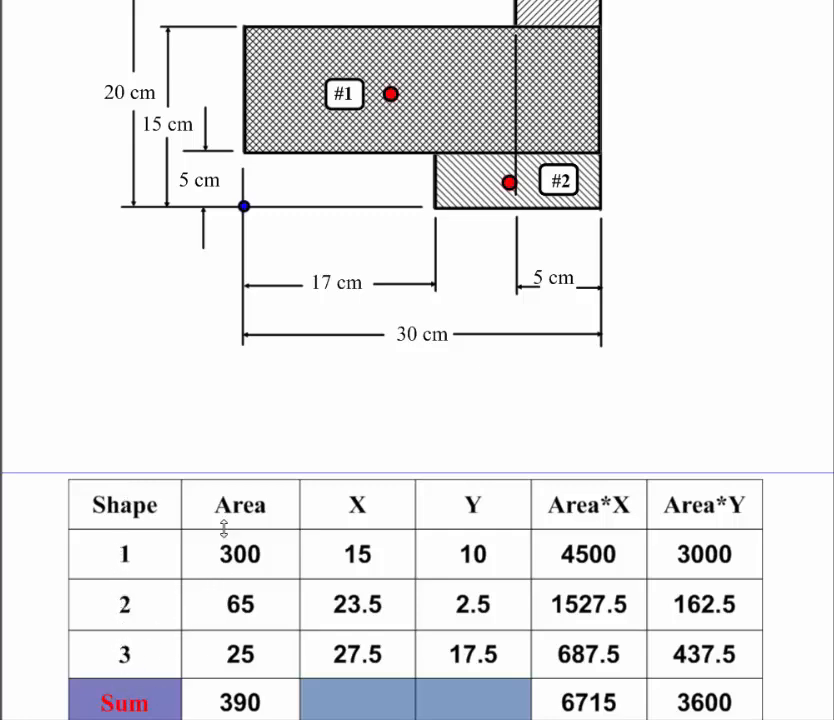
{"action": "mouse_move", "coordinate": [232, 631]}
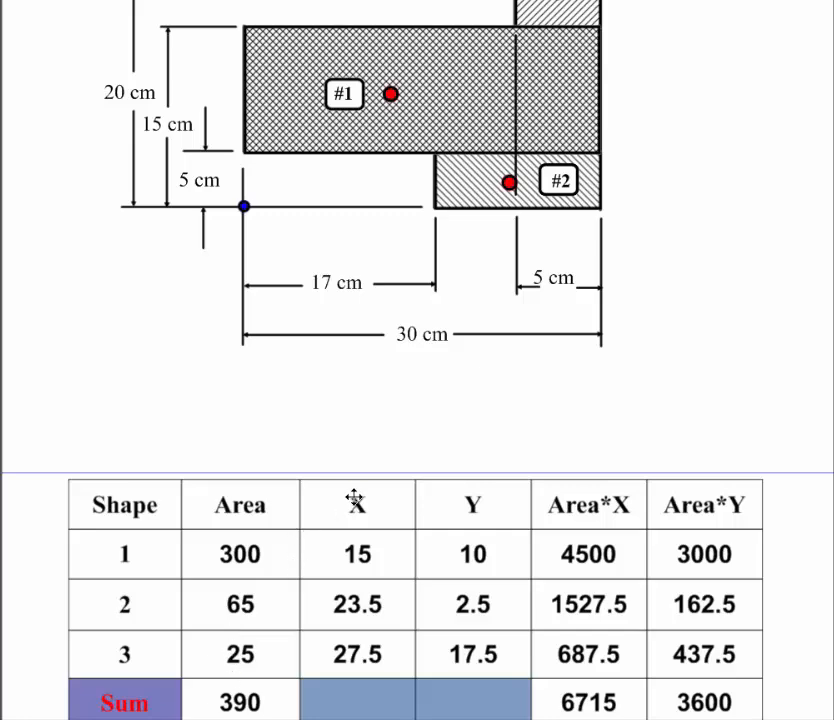
{"action": "mouse_move", "coordinate": [241, 242]}
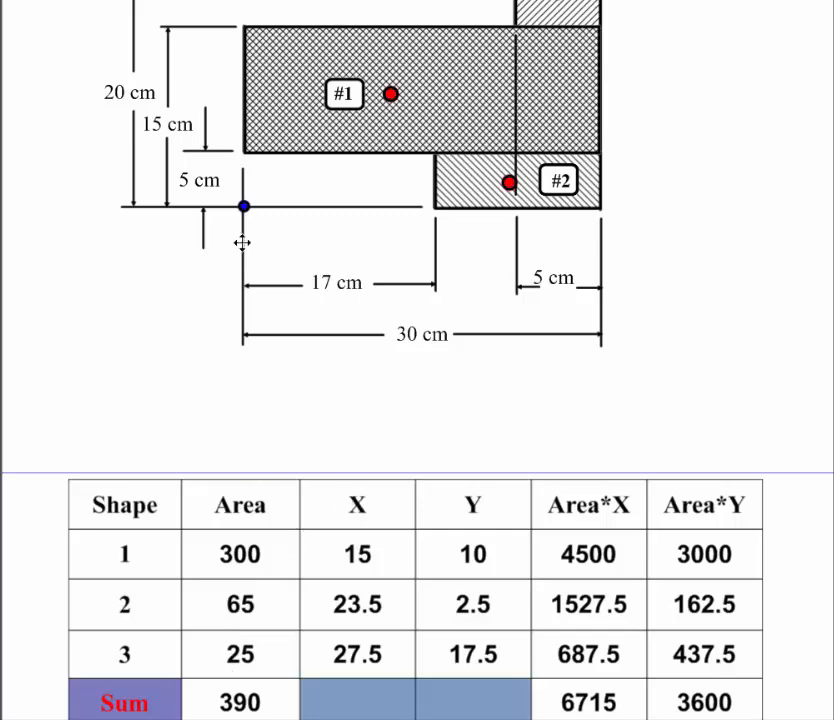
{"action": "mouse_move", "coordinate": [318, 220]}
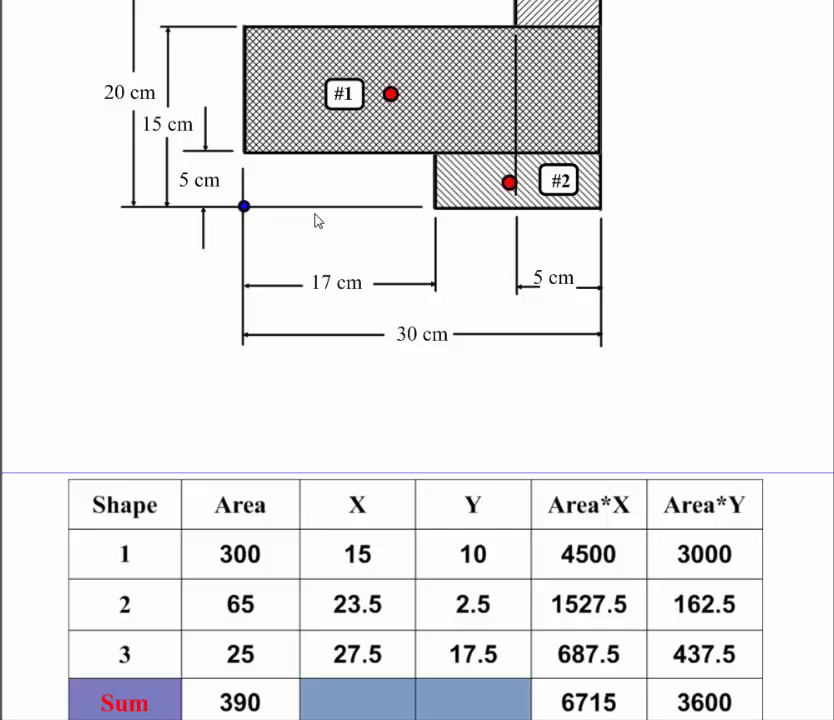
{"action": "mouse_move", "coordinate": [243, 206]}
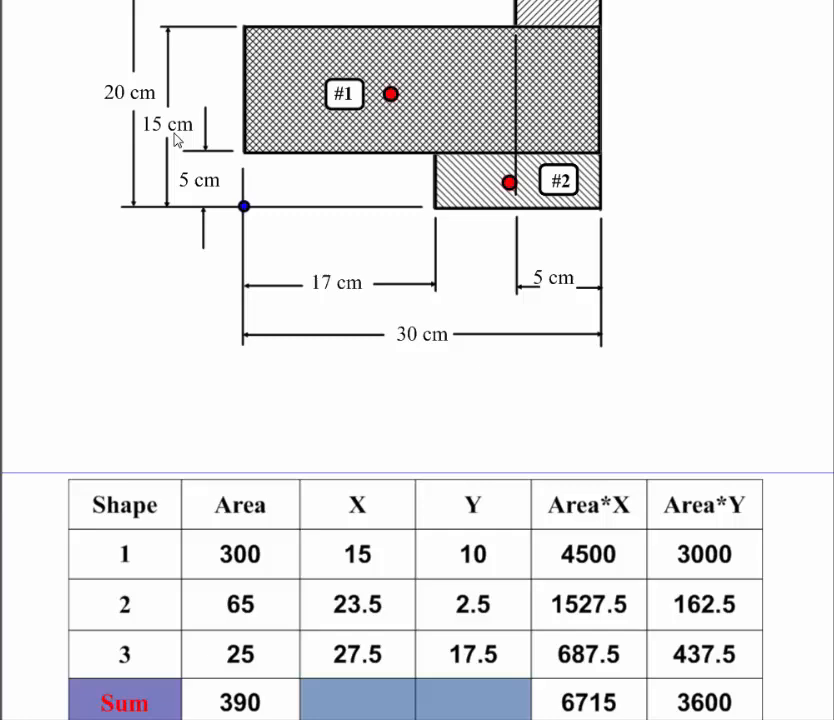
{"action": "mouse_move", "coordinate": [240, 147]}
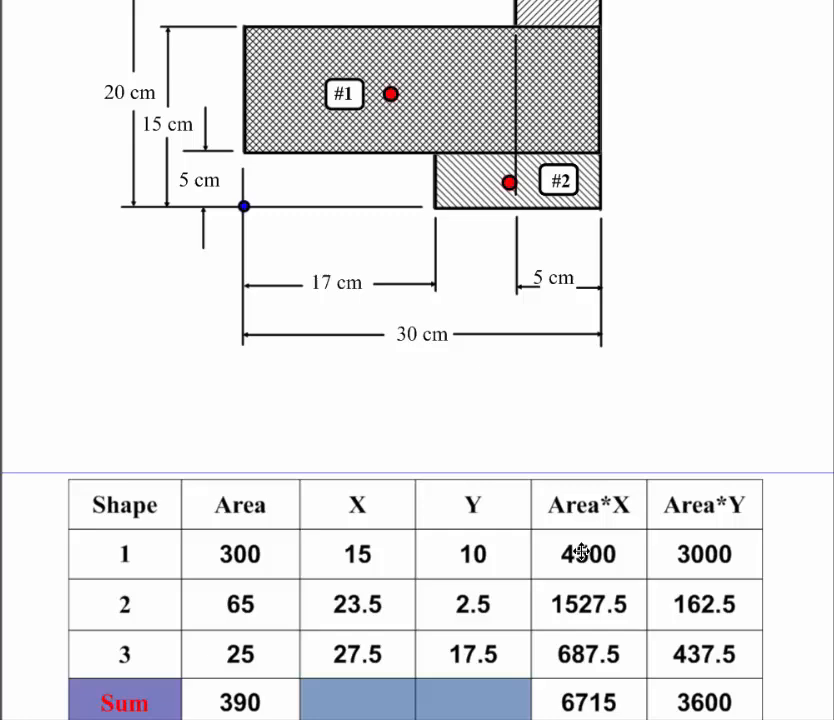
{"action": "mouse_move", "coordinate": [490, 558]}
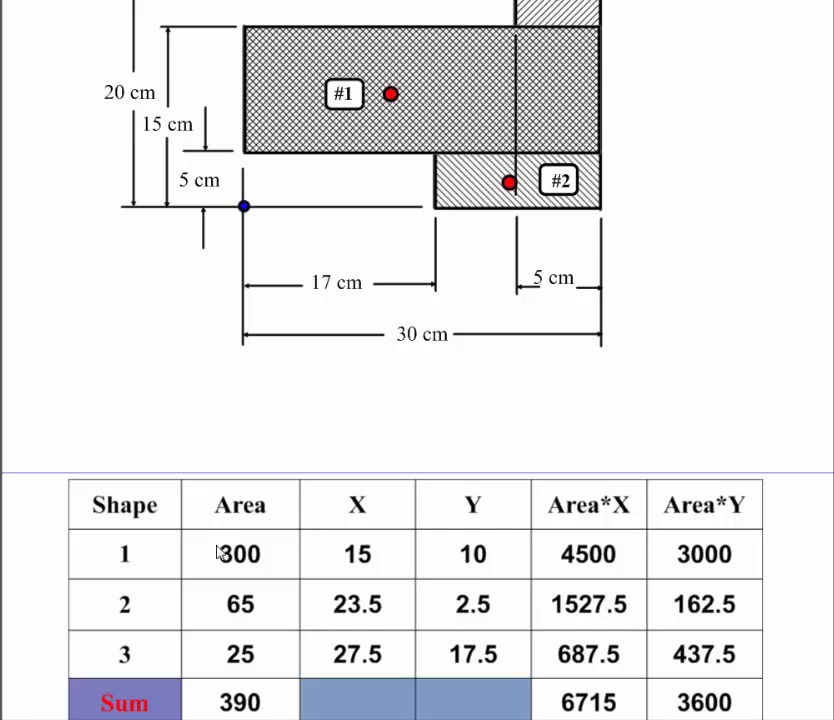
{"action": "mouse_move", "coordinate": [219, 545]}
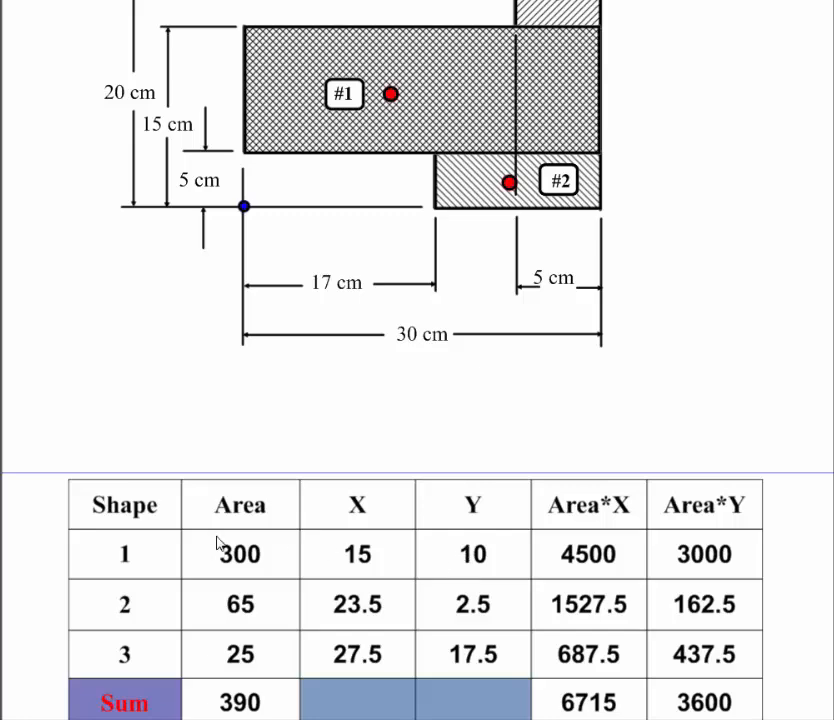
{"action": "mouse_move", "coordinate": [230, 290]}
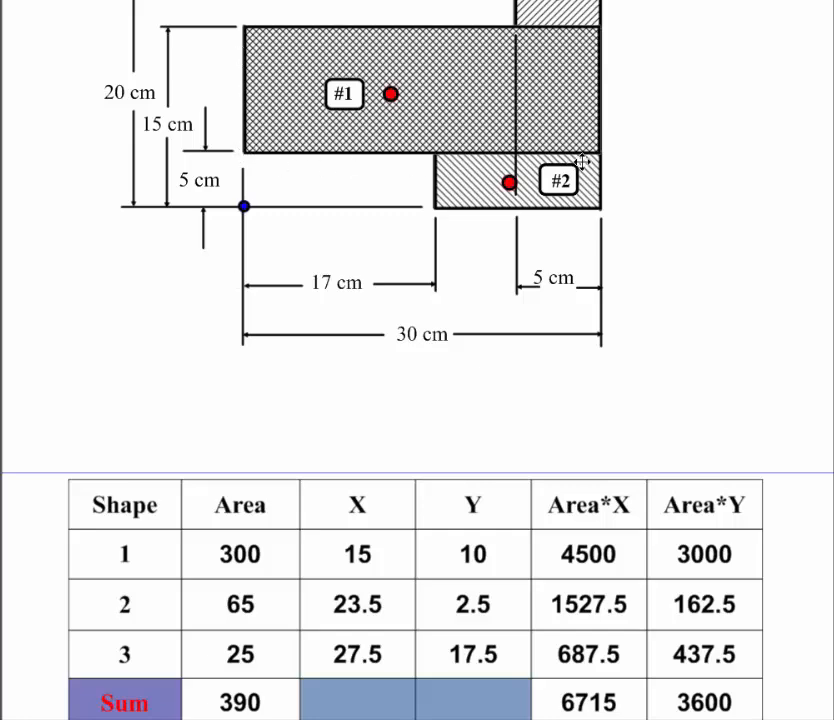
{"action": "mouse_move", "coordinate": [225, 25]}
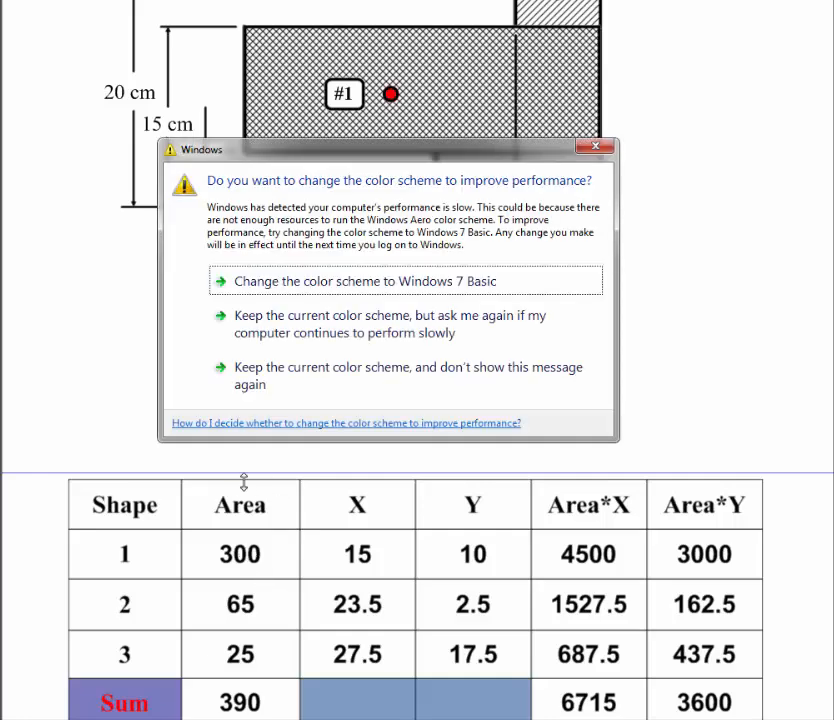
{"action": "mouse_move", "coordinate": [408, 324]}
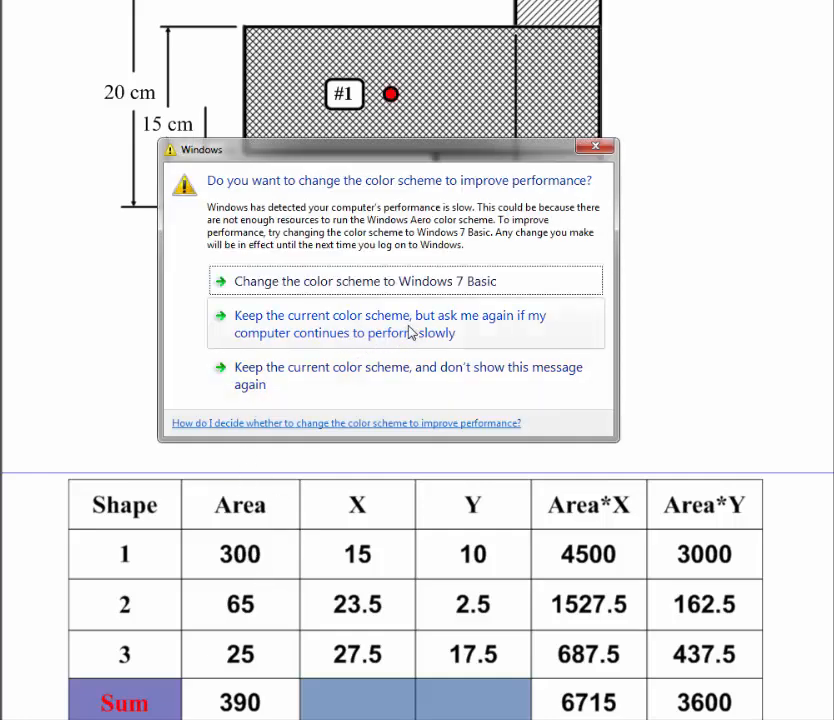
{"action": "left_click", "coordinate": [595, 147]}
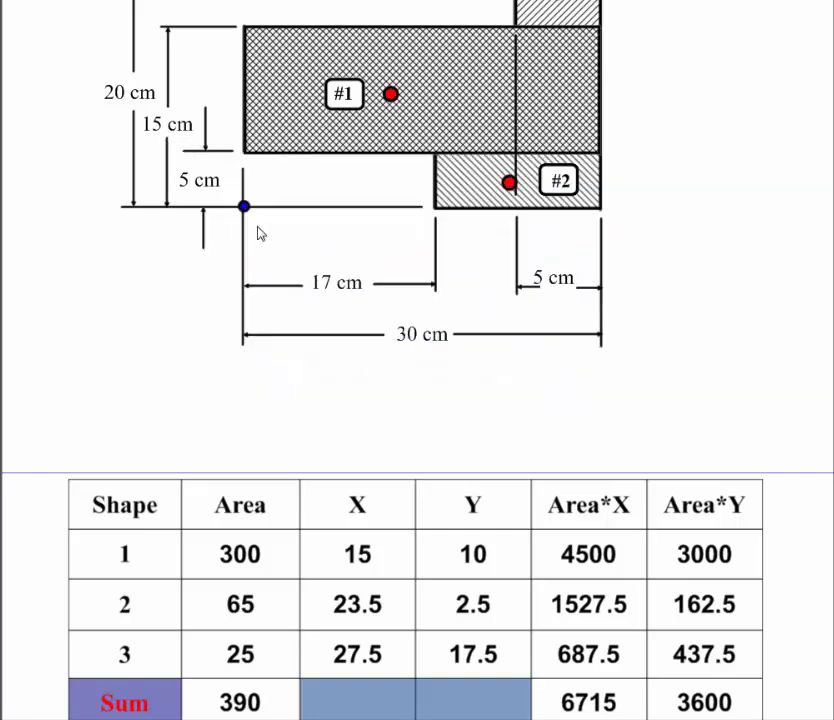
{"action": "mouse_move", "coordinate": [248, 122]}
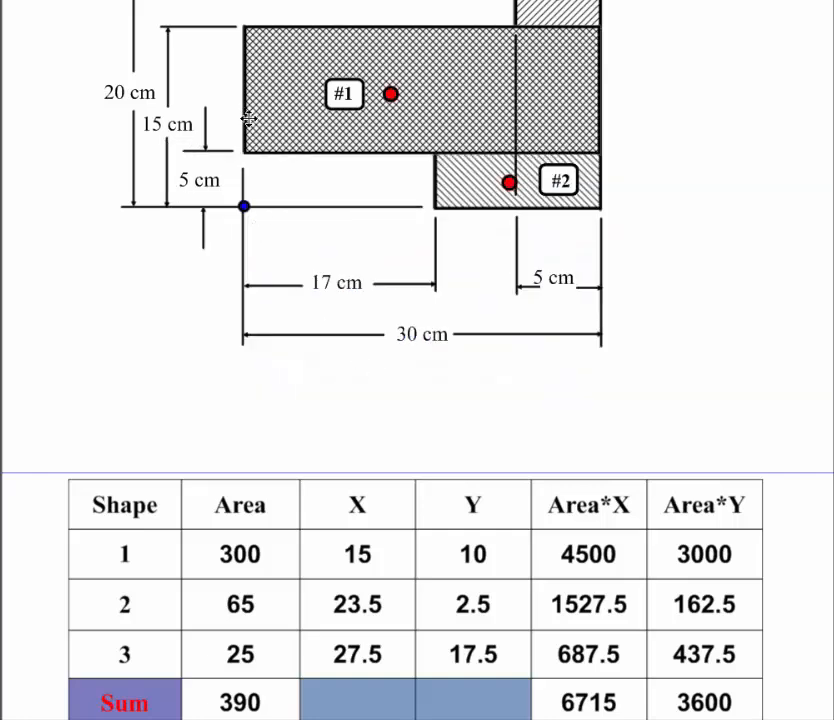
{"action": "mouse_move", "coordinate": [415, 335]}
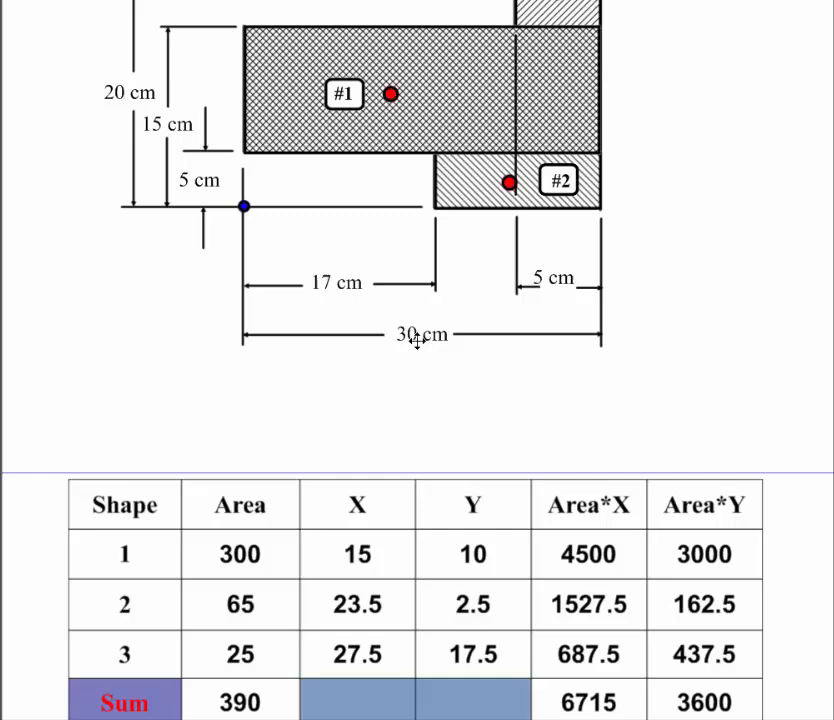
{"action": "mouse_move", "coordinate": [367, 577]}
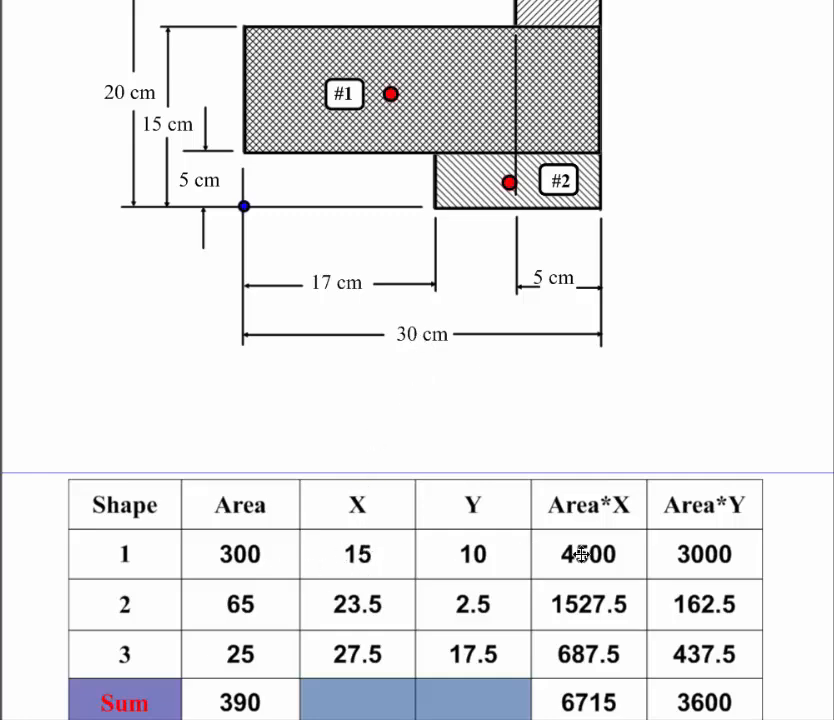
{"action": "mouse_move", "coordinate": [280, 312]}
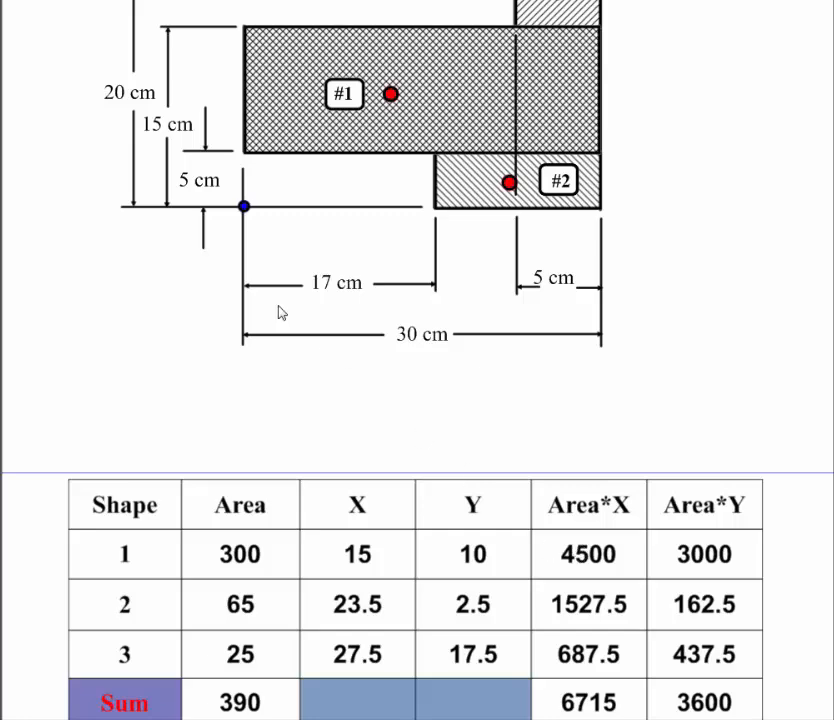
{"action": "mouse_move", "coordinate": [244, 205]}
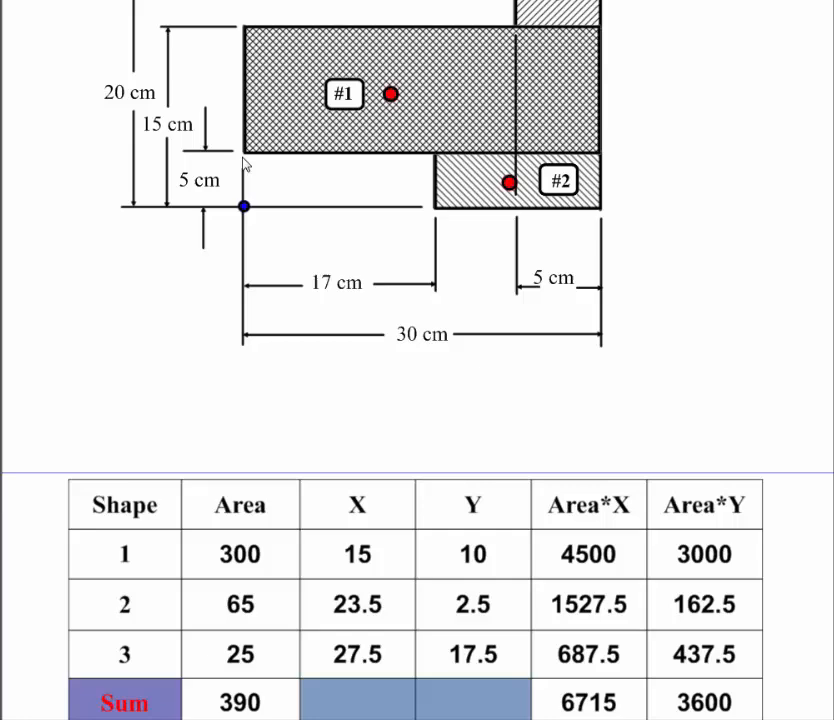
{"action": "mouse_move", "coordinate": [210, 162]}
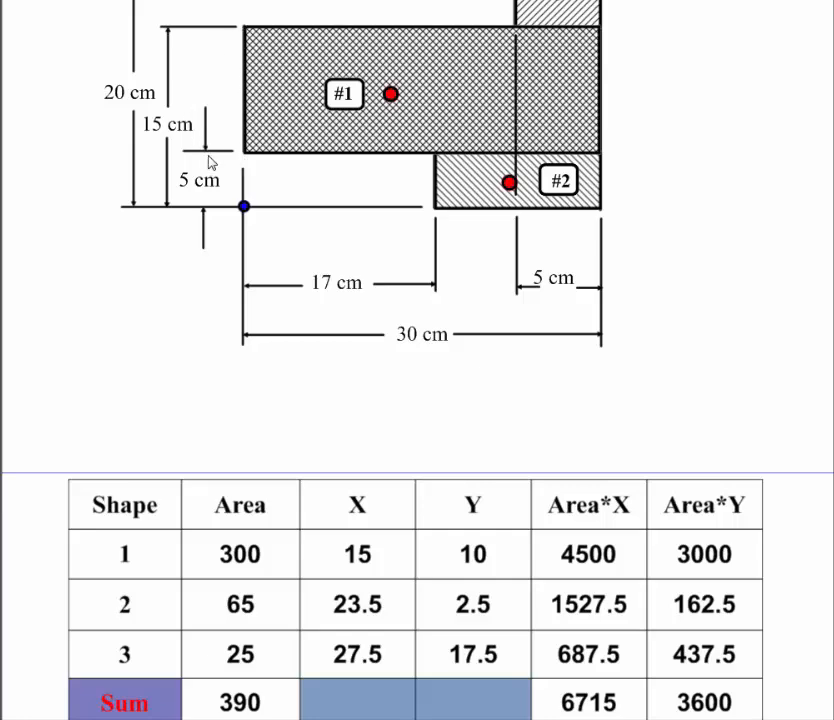
{"action": "mouse_move", "coordinate": [247, 167]}
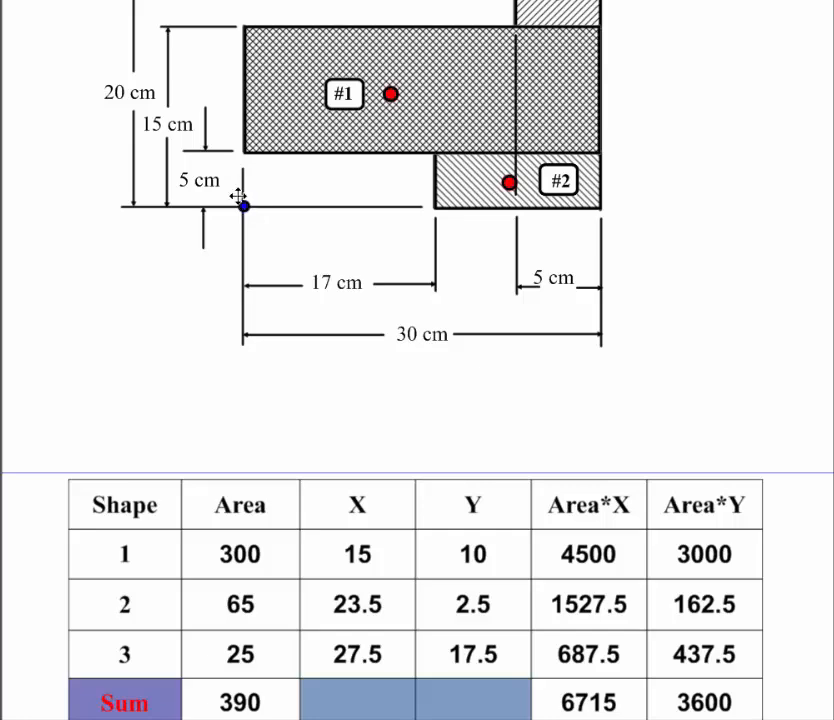
{"action": "mouse_move", "coordinate": [247, 95]}
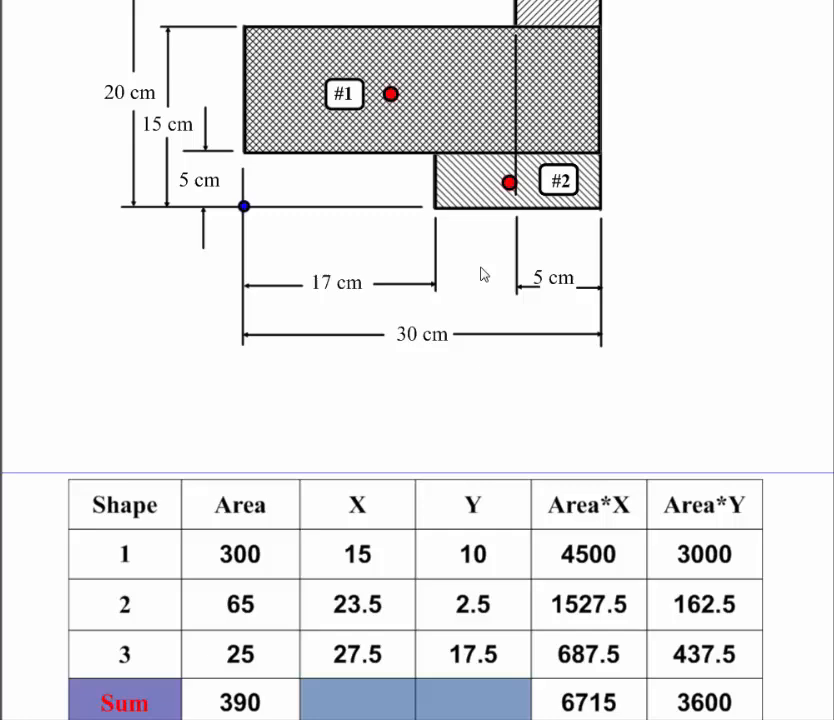
{"action": "mouse_move", "coordinate": [250, 558]}
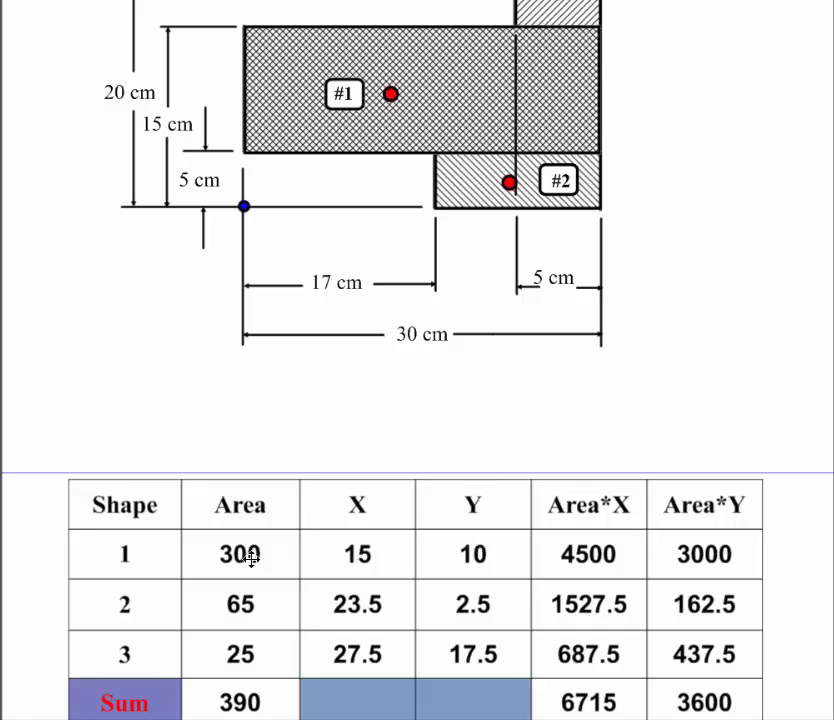
{"action": "mouse_move", "coordinate": [573, 578]}
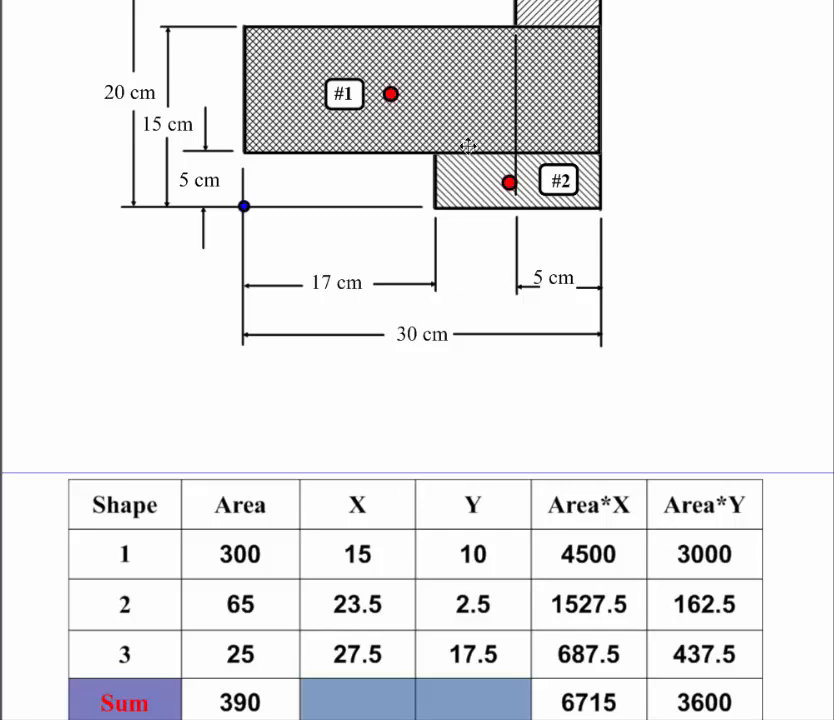
{"action": "mouse_move", "coordinate": [423, 345]}
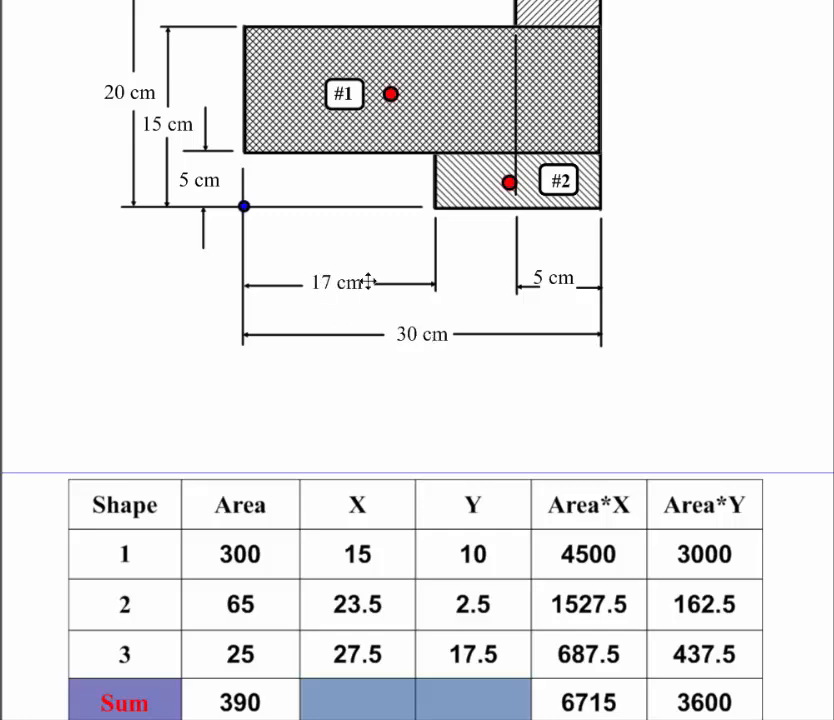
{"action": "mouse_move", "coordinate": [598, 205]}
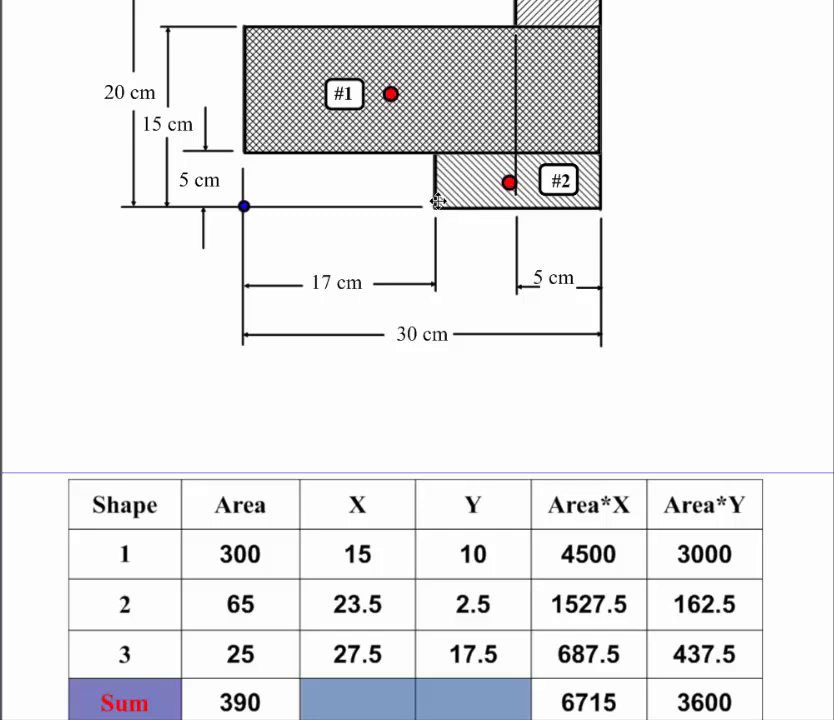
{"action": "mouse_move", "coordinate": [398, 566]}
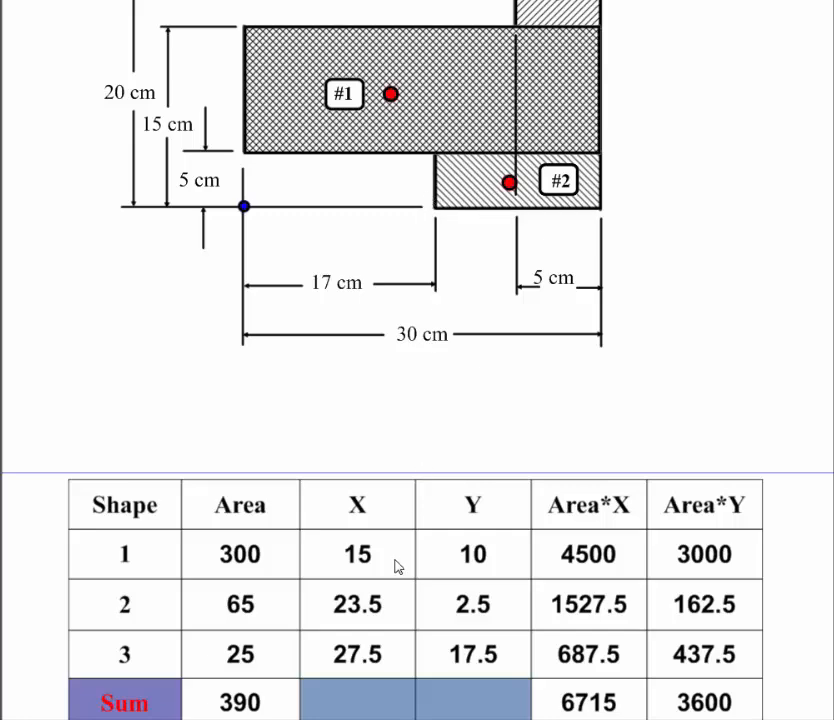
{"action": "mouse_move", "coordinate": [243, 608]}
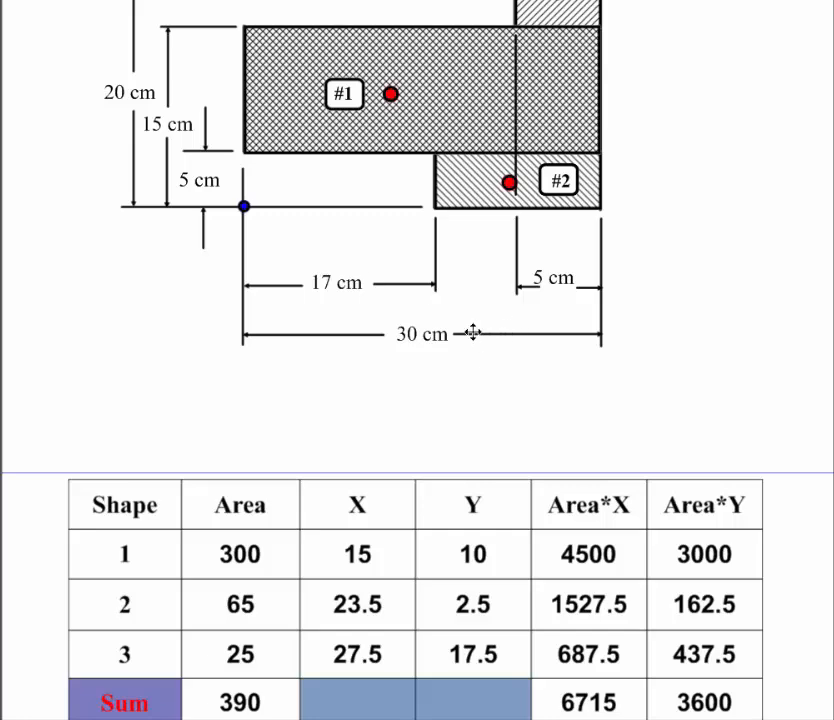
{"action": "mouse_move", "coordinate": [573, 210]}
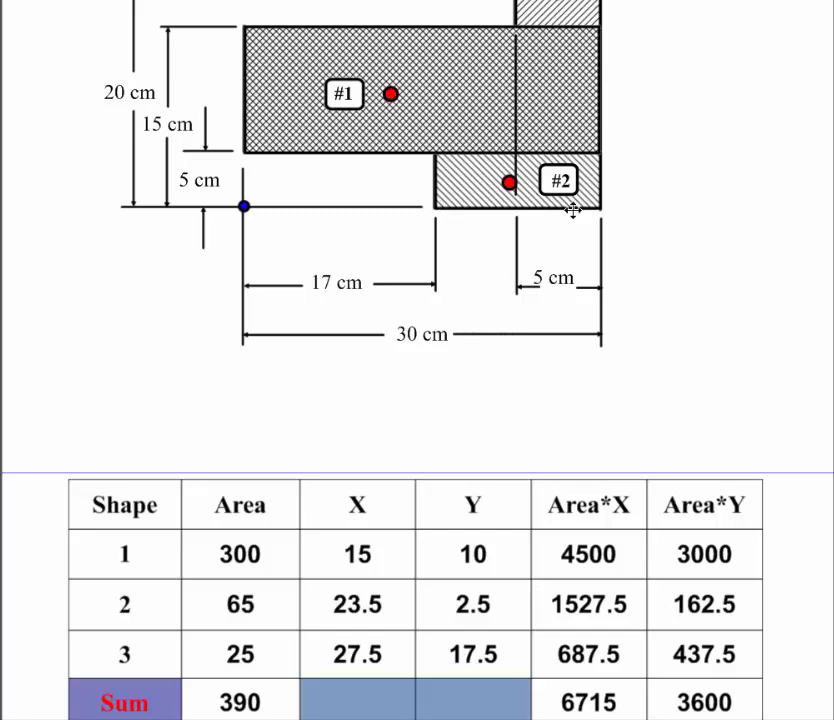
{"action": "mouse_move", "coordinate": [593, 218]}
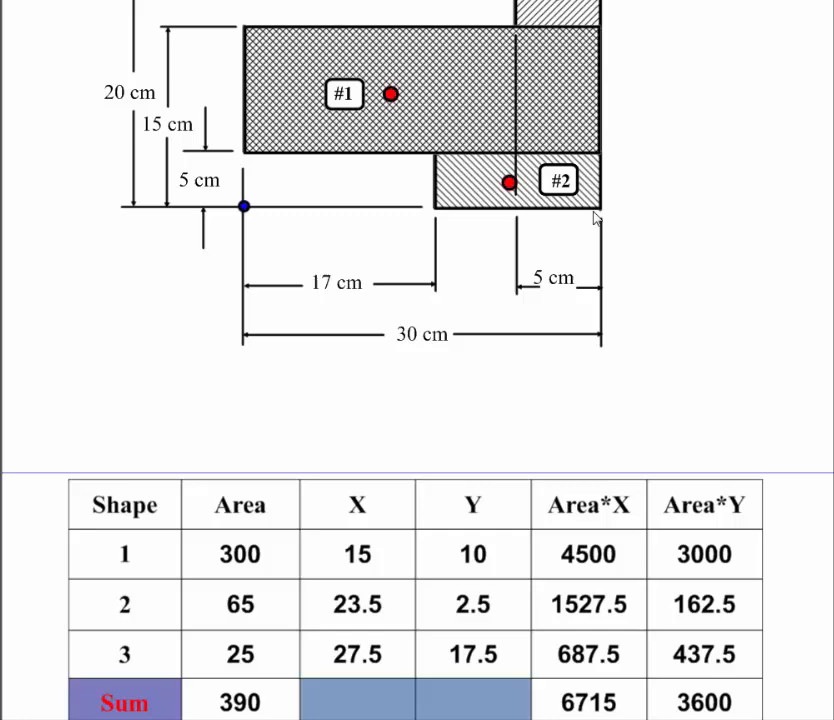
{"action": "mouse_move", "coordinate": [335, 270]}
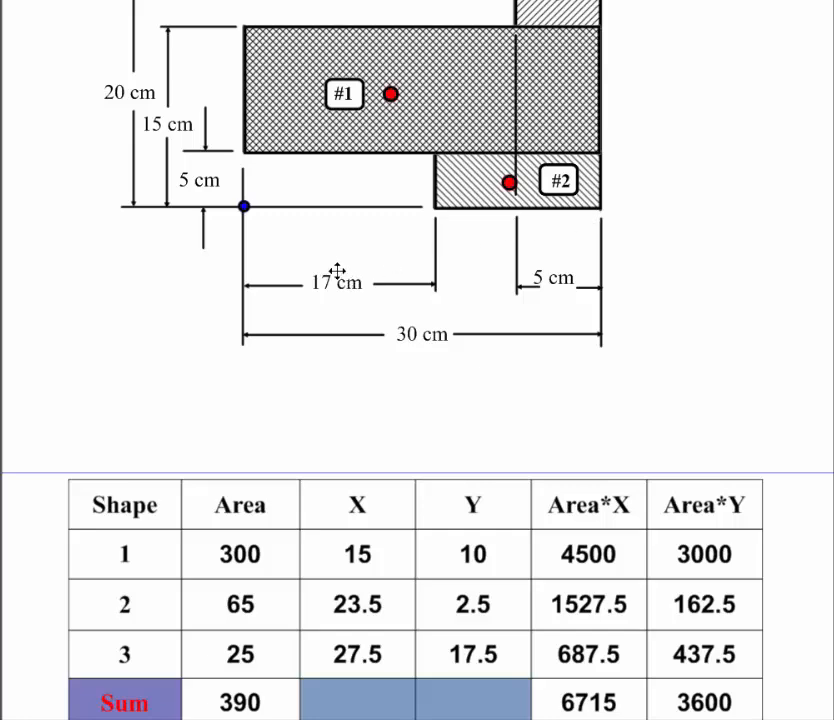
{"action": "mouse_move", "coordinate": [415, 208]}
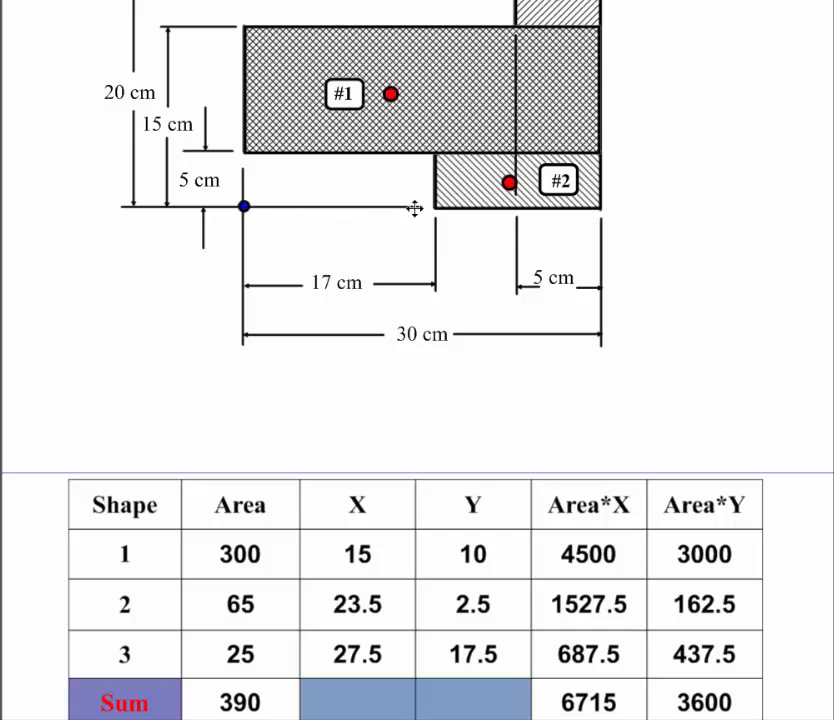
{"action": "mouse_move", "coordinate": [372, 604]}
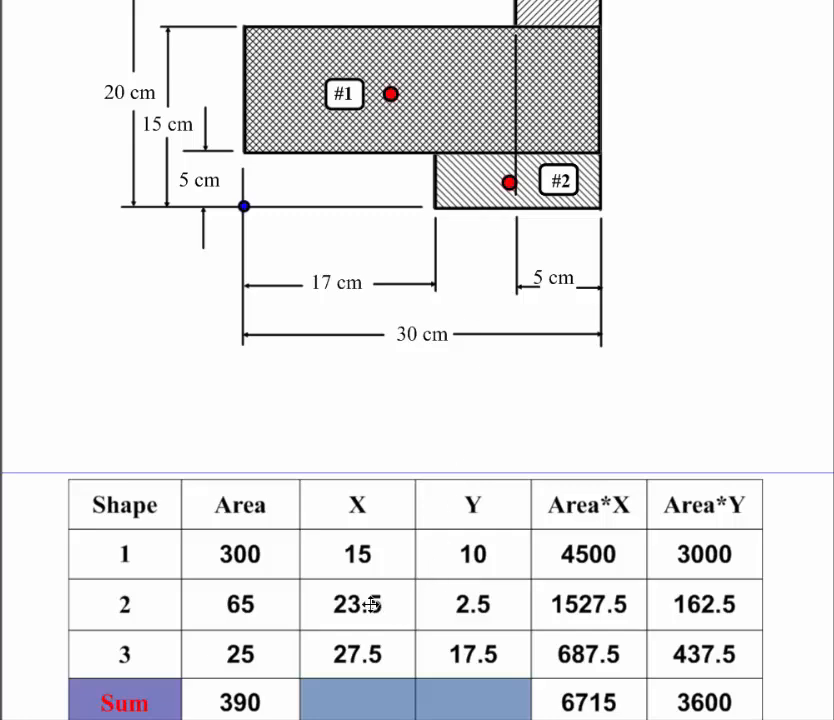
{"action": "mouse_move", "coordinate": [213, 260]}
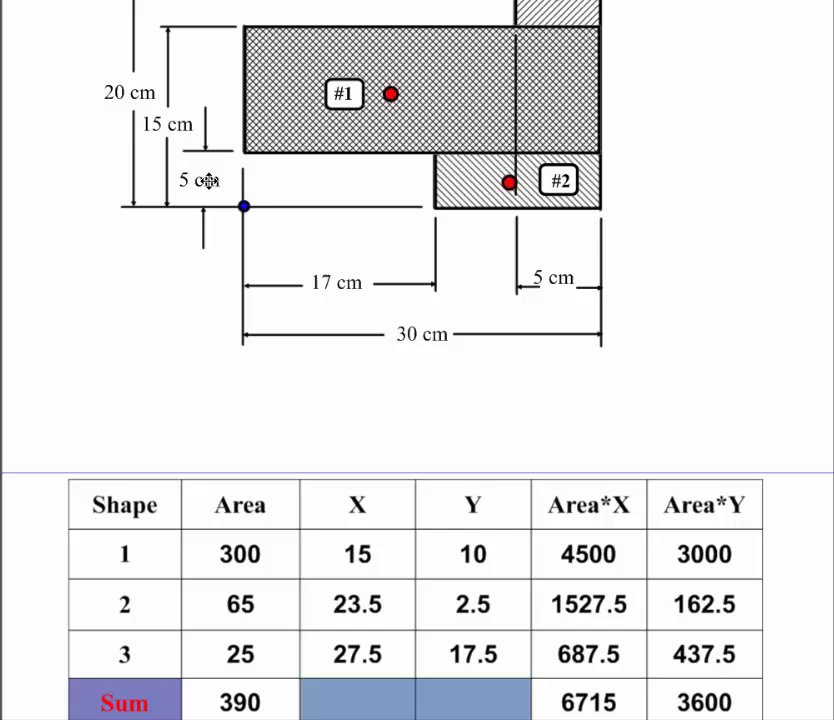
{"action": "mouse_move", "coordinate": [507, 573]}
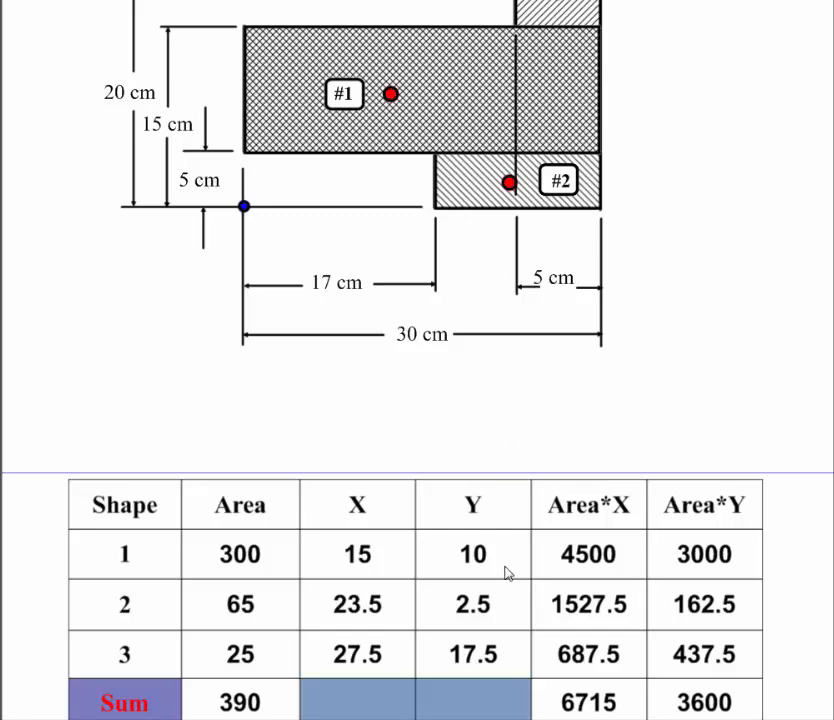
{"action": "mouse_move", "coordinate": [432, 605]}
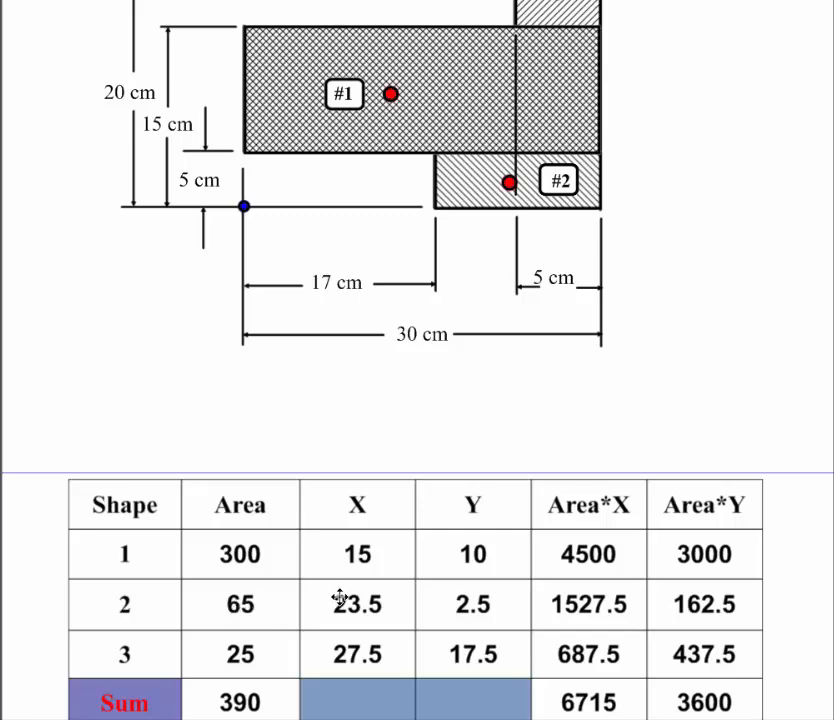
{"action": "mouse_move", "coordinate": [600, 603]}
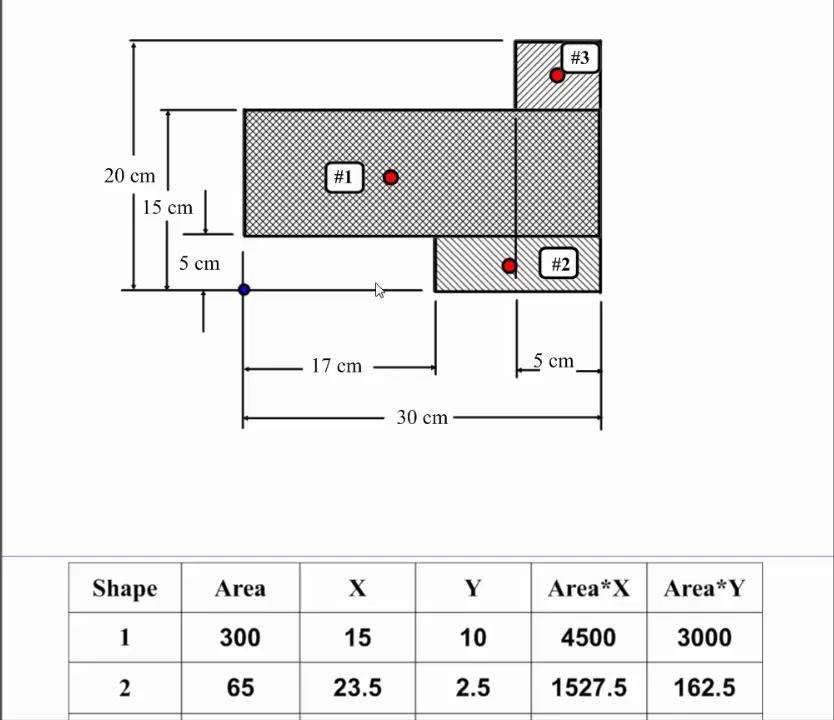
{"action": "mouse_move", "coordinate": [567, 120]}
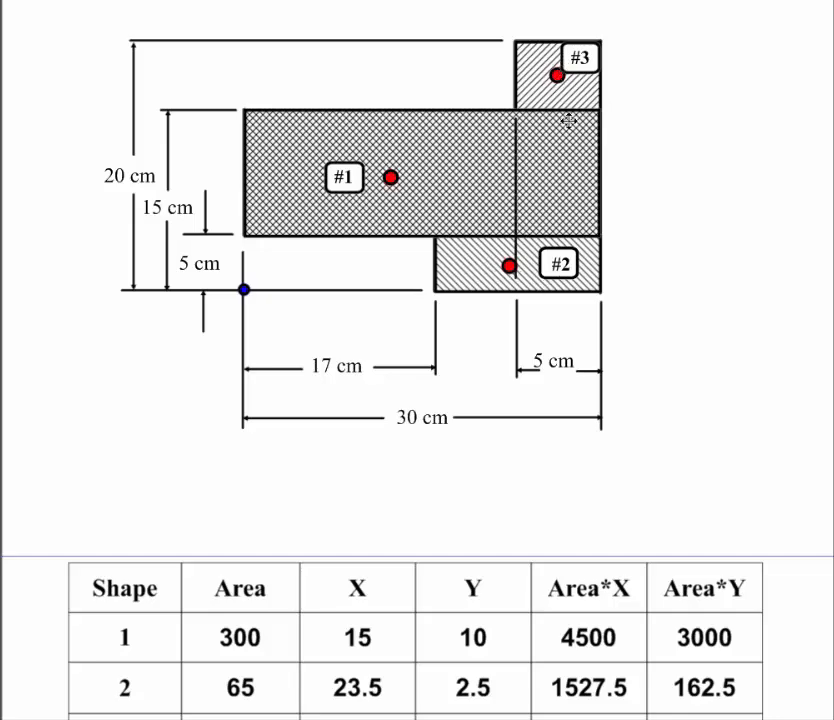
{"action": "mouse_move", "coordinate": [560, 292]}
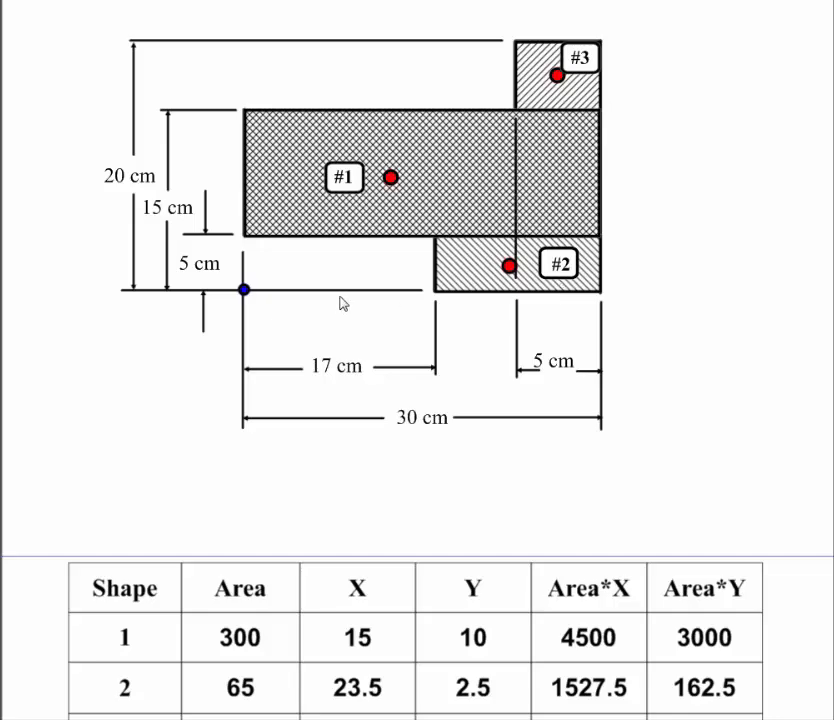
{"action": "mouse_move", "coordinate": [236, 273]}
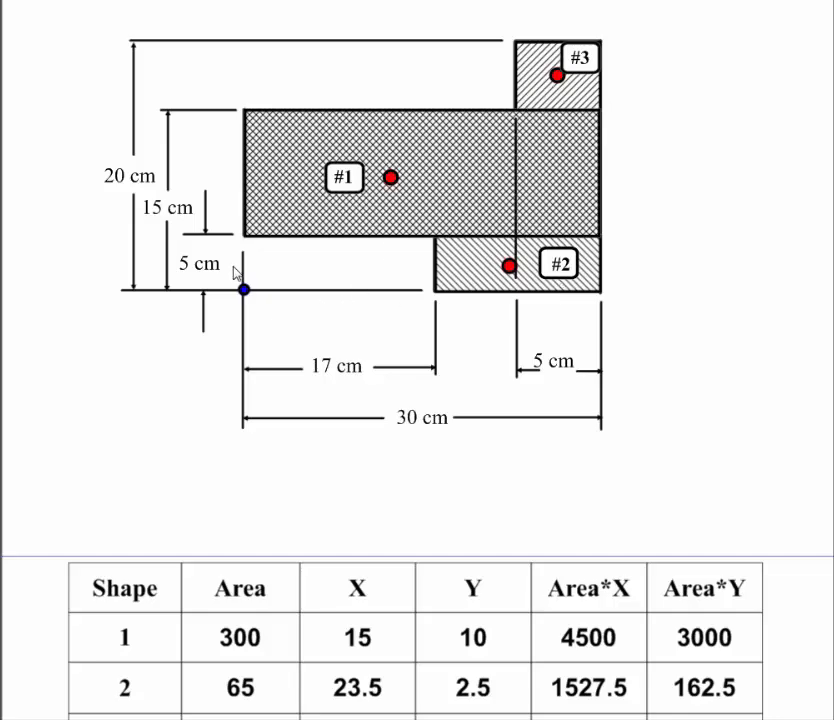
{"action": "mouse_move", "coordinate": [235, 245]}
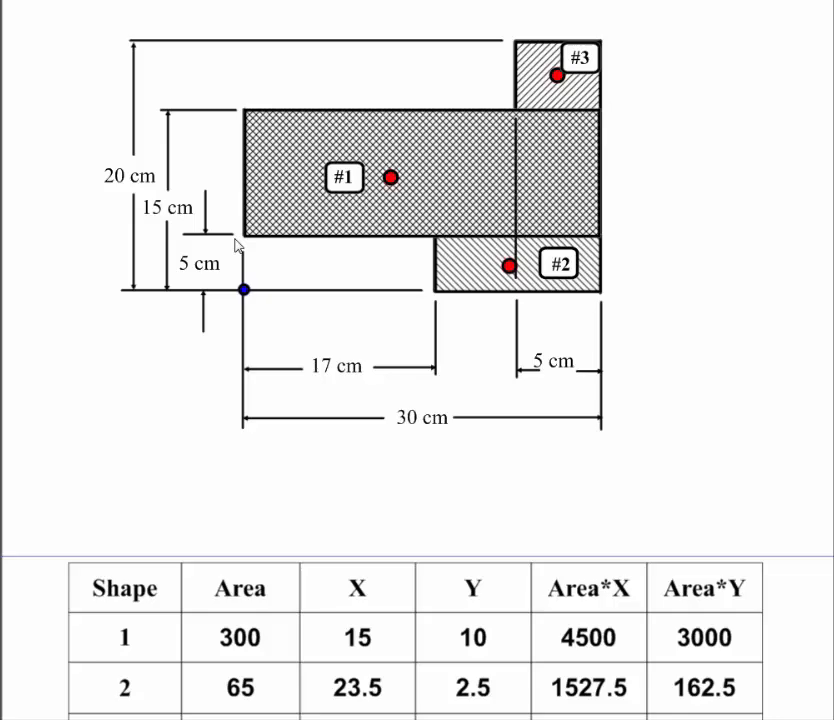
{"action": "mouse_move", "coordinate": [237, 73]}
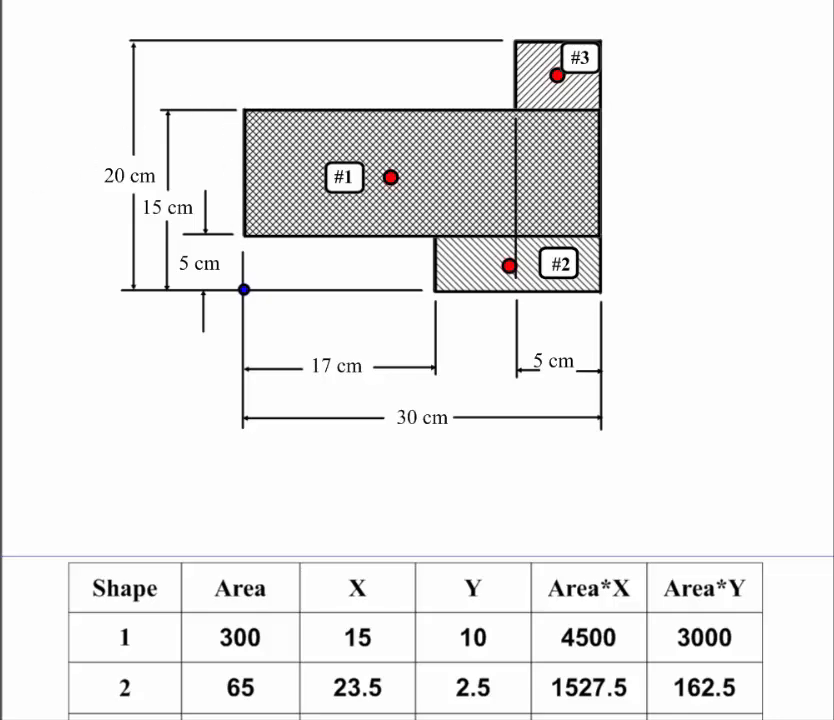
{"action": "scroll", "scroll_direction": "down", "scroll_amount": 3}
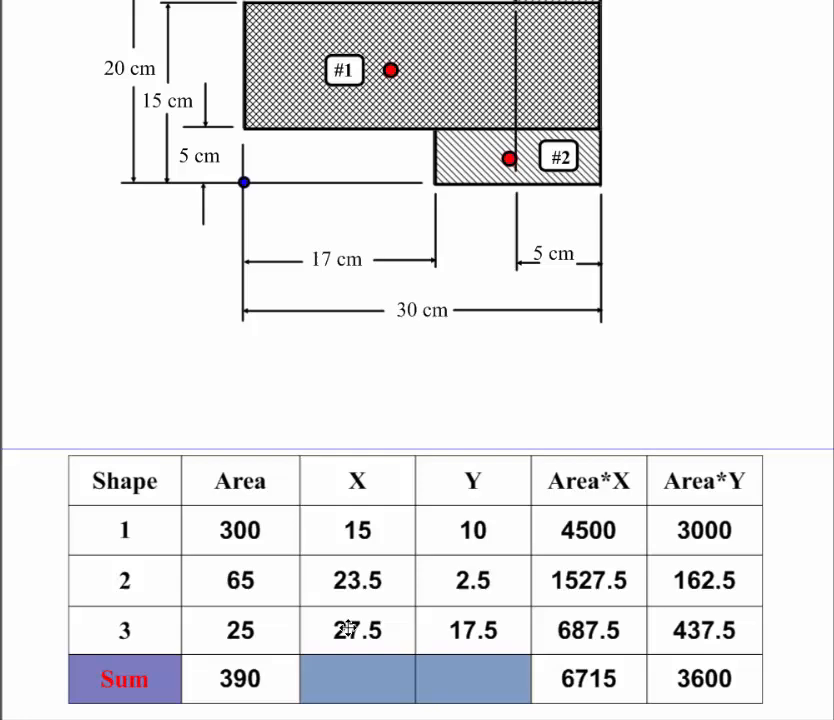
{"action": "mouse_move", "coordinate": [580, 625]}
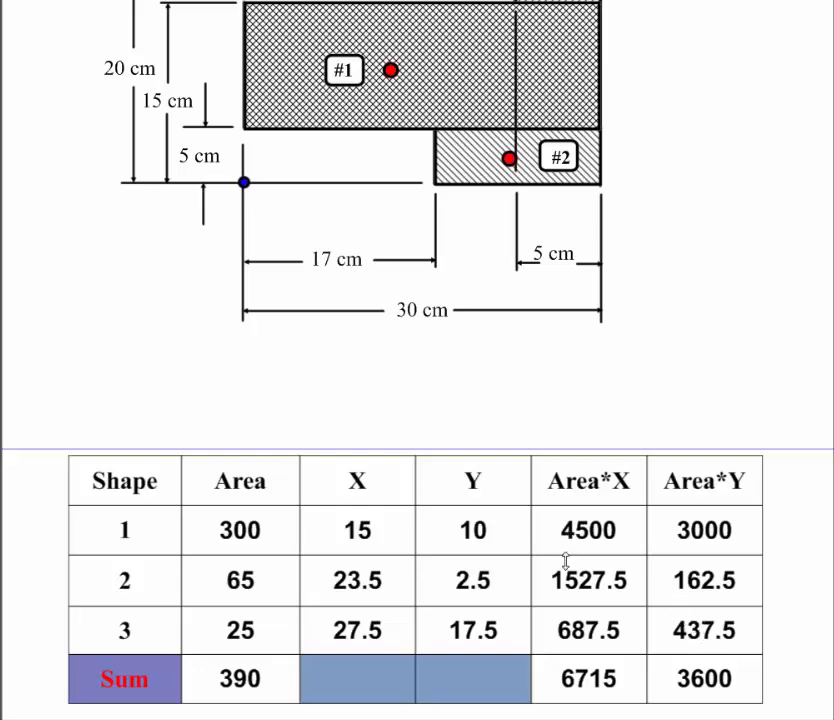
{"action": "mouse_move", "coordinate": [237, 527]}
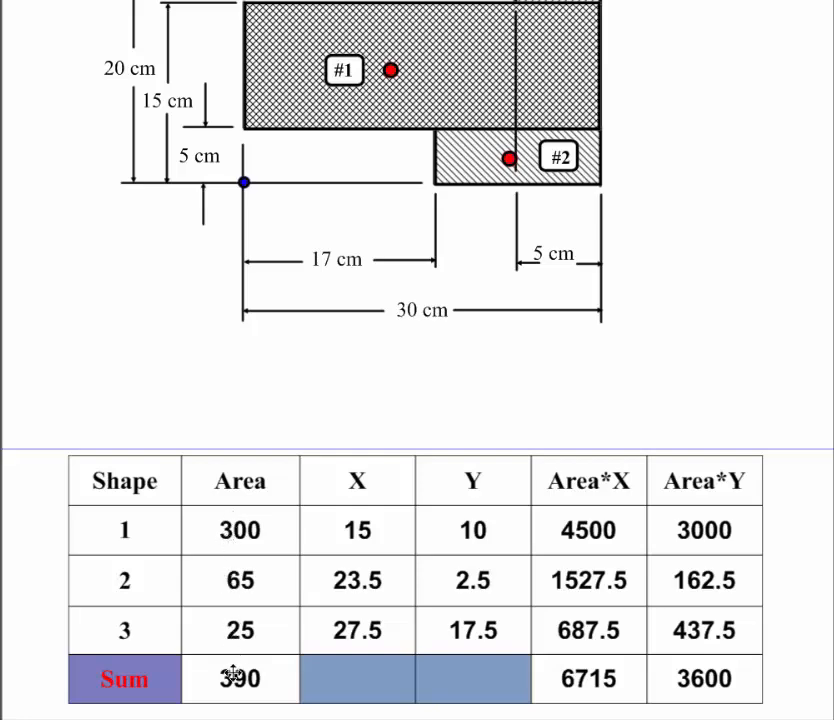
{"action": "mouse_move", "coordinate": [587, 530]}
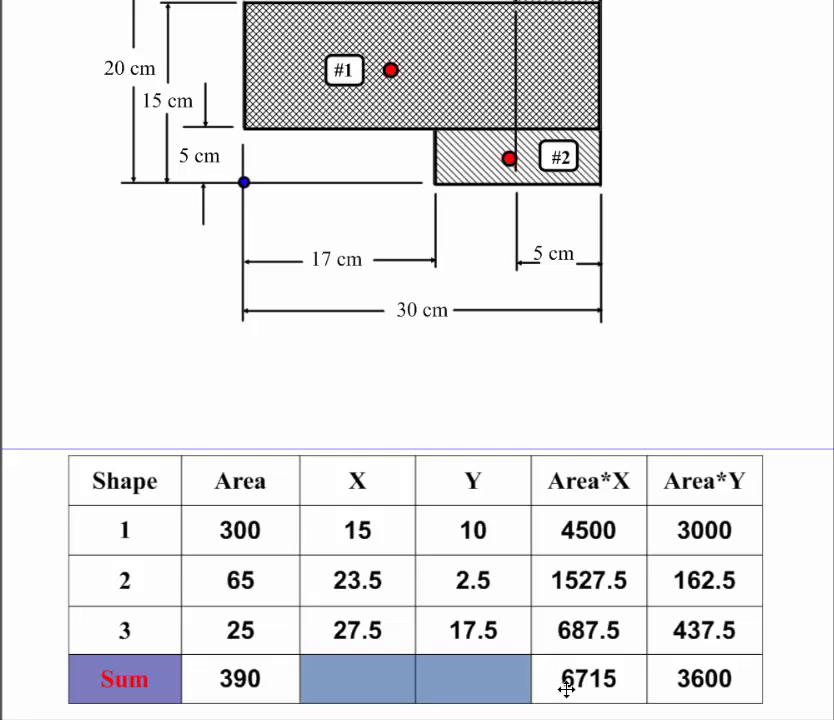
{"action": "mouse_move", "coordinate": [651, 580]}
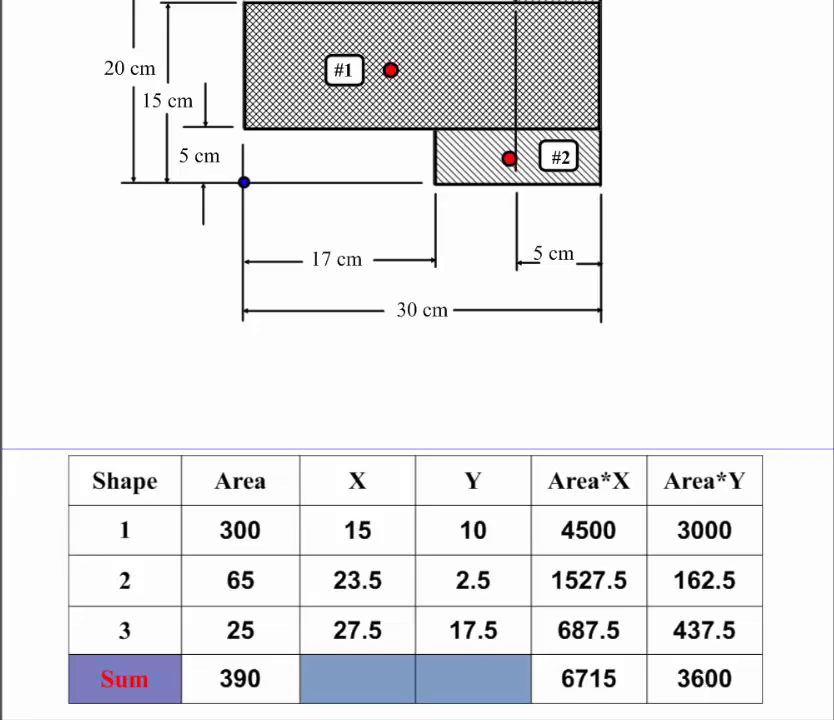
{"action": "scroll", "scroll_direction": "down", "scroll_amount": 3}
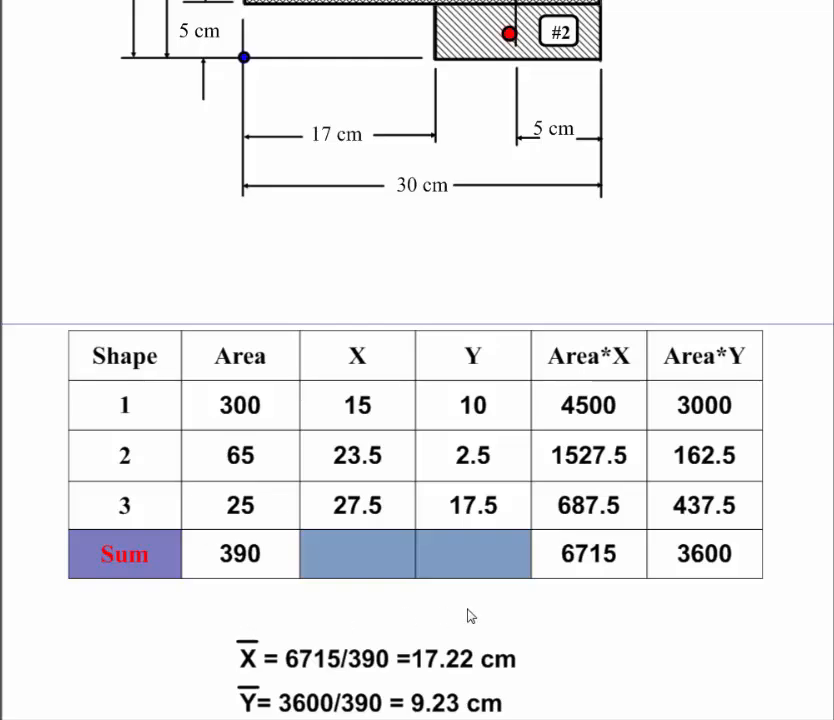
{"action": "mouse_move", "coordinate": [575, 545]}
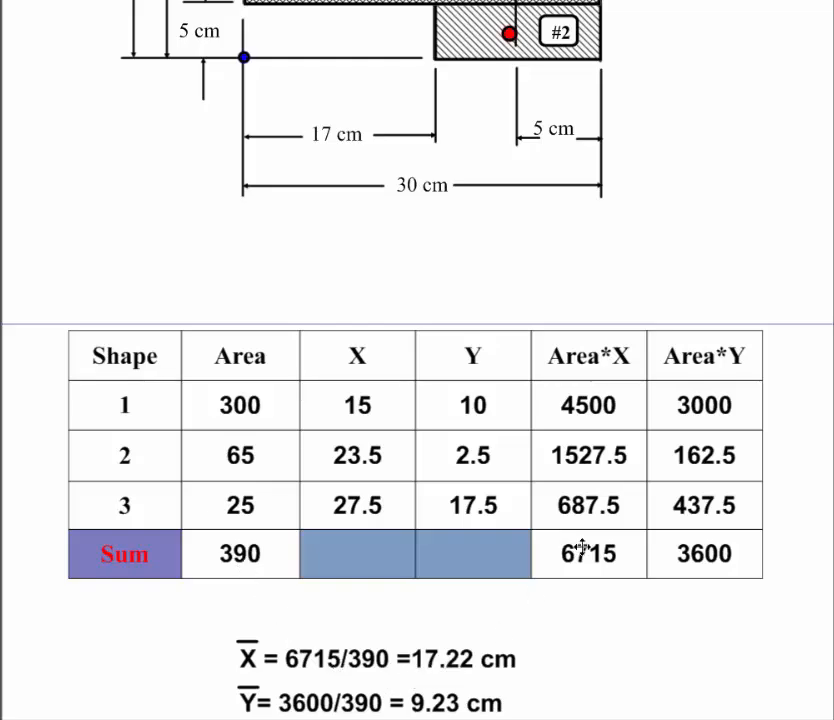
{"action": "mouse_move", "coordinate": [702, 559]}
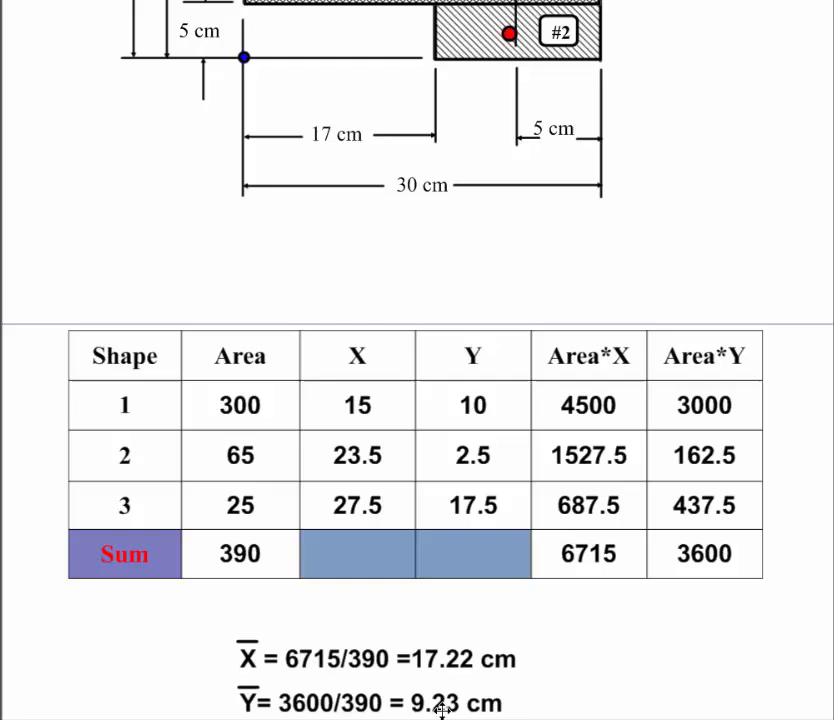
{"action": "scroll", "scroll_direction": "down", "scroll_amount": 3}
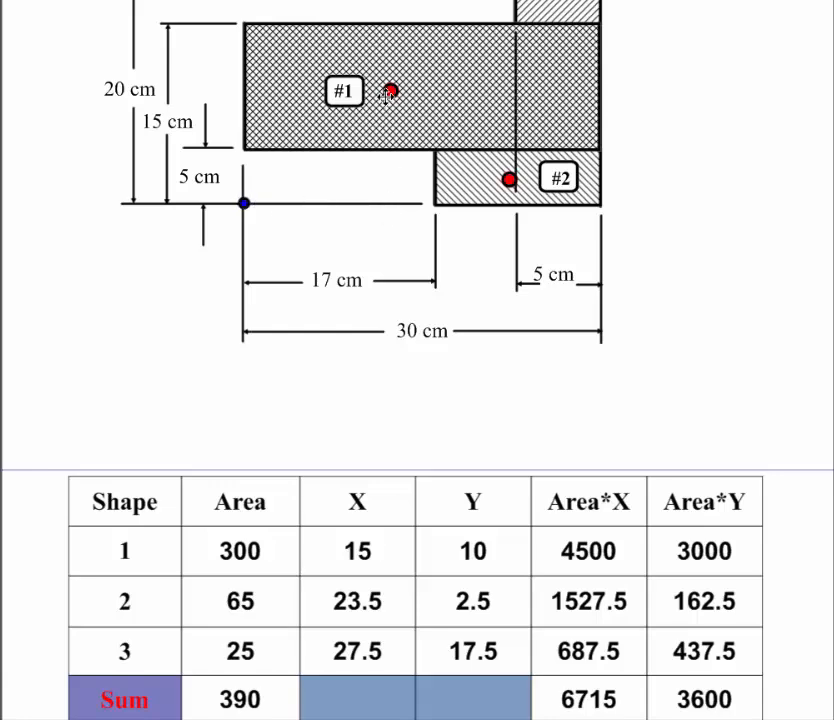
{"action": "mouse_move", "coordinate": [389, 168]}
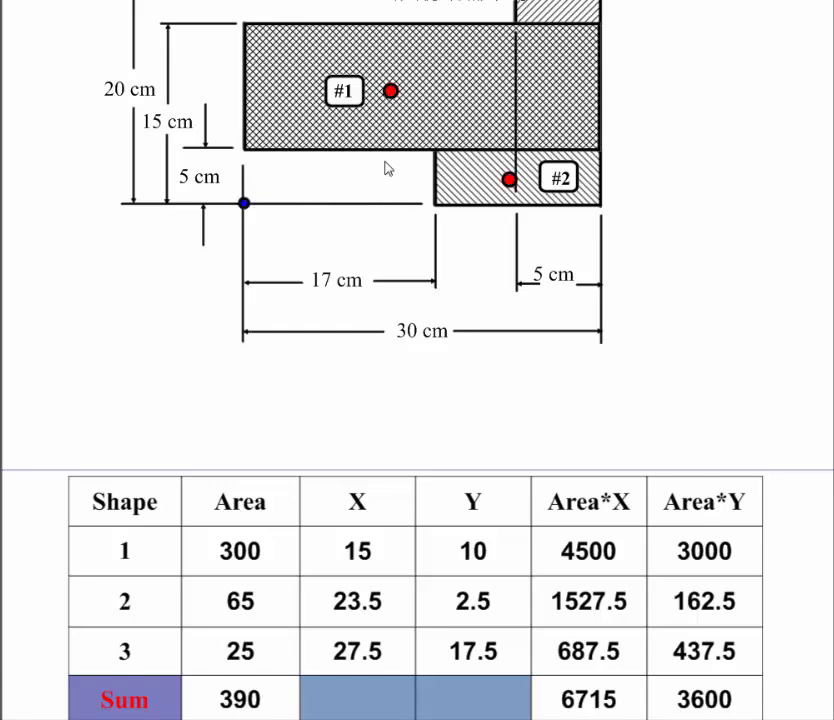
{"action": "mouse_move", "coordinate": [607, 132]}
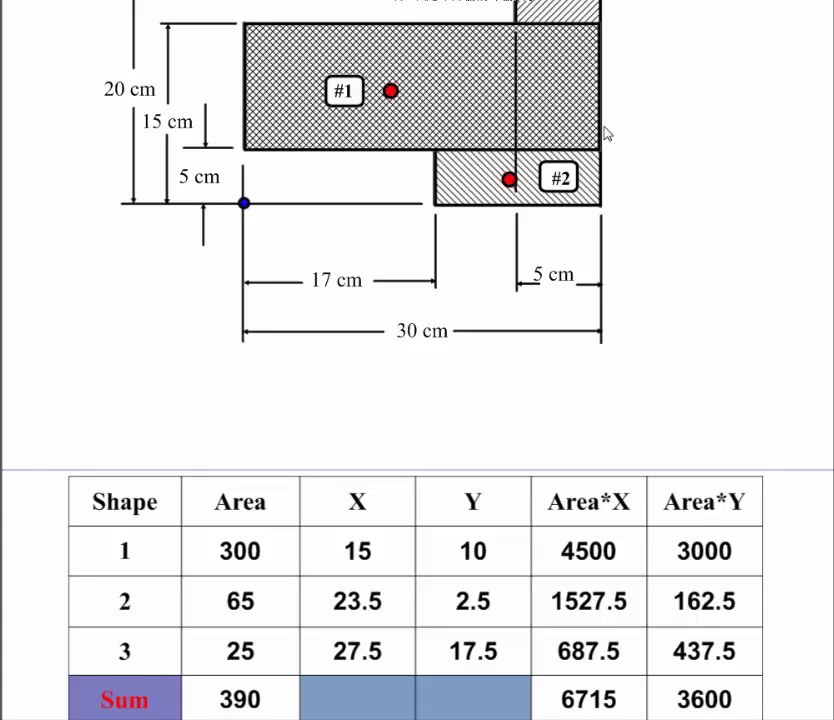
Scroll the page to show the orange composite-centroid dot beside rectangle #1's centroid.
{"action": "scroll", "scroll_direction": "down", "scroll_amount": 3}
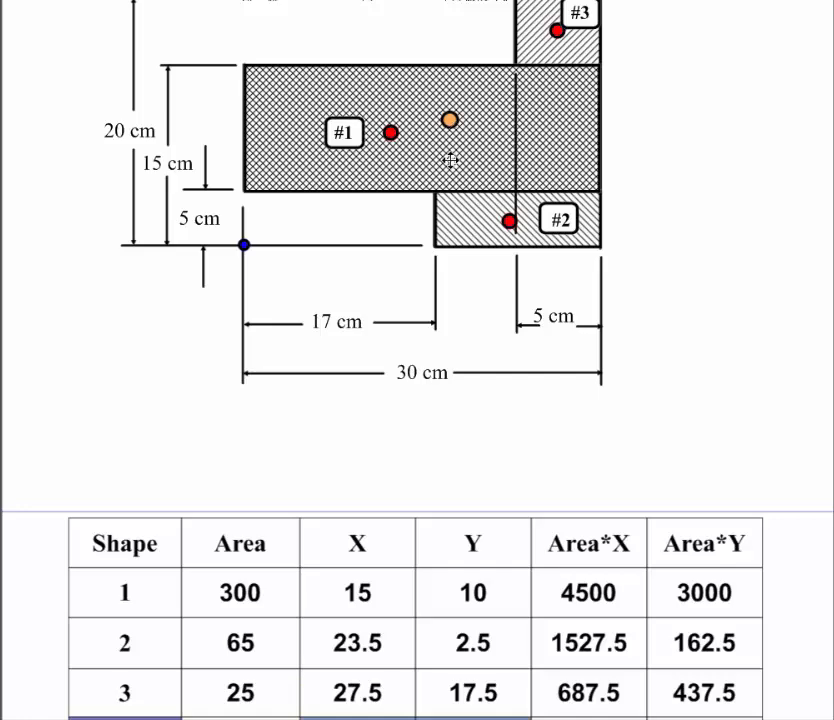
{"action": "scroll", "scroll_direction": "down", "scroll_amount": 3}
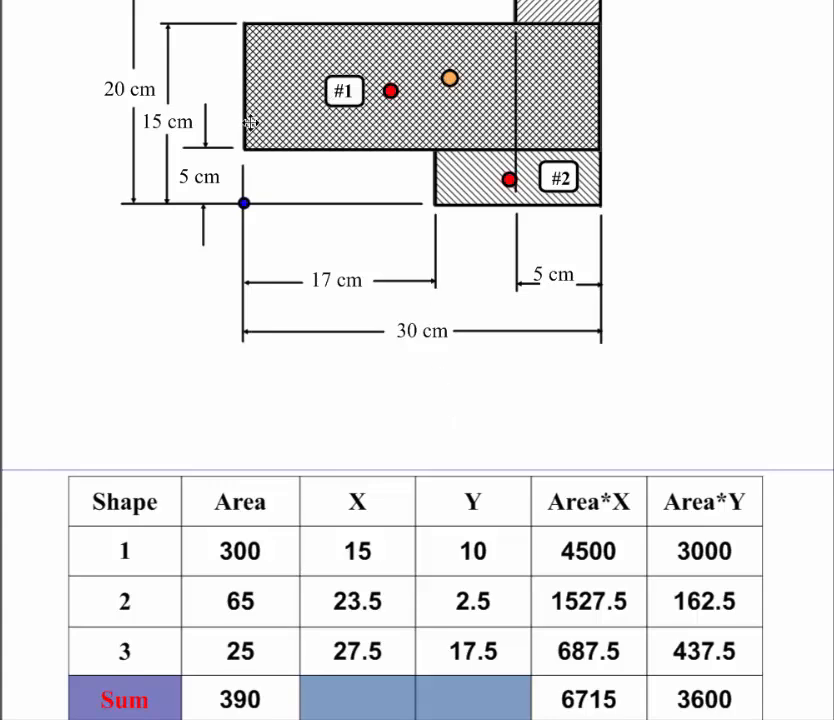
{"action": "mouse_move", "coordinate": [482, 239]}
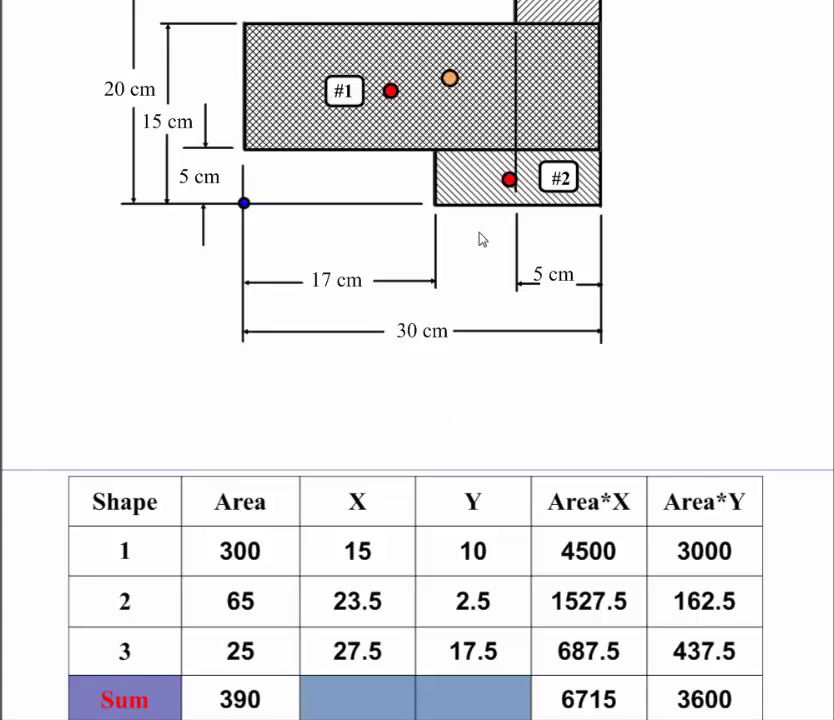
{"action": "scroll", "scroll_direction": "down", "scroll_amount": 3}
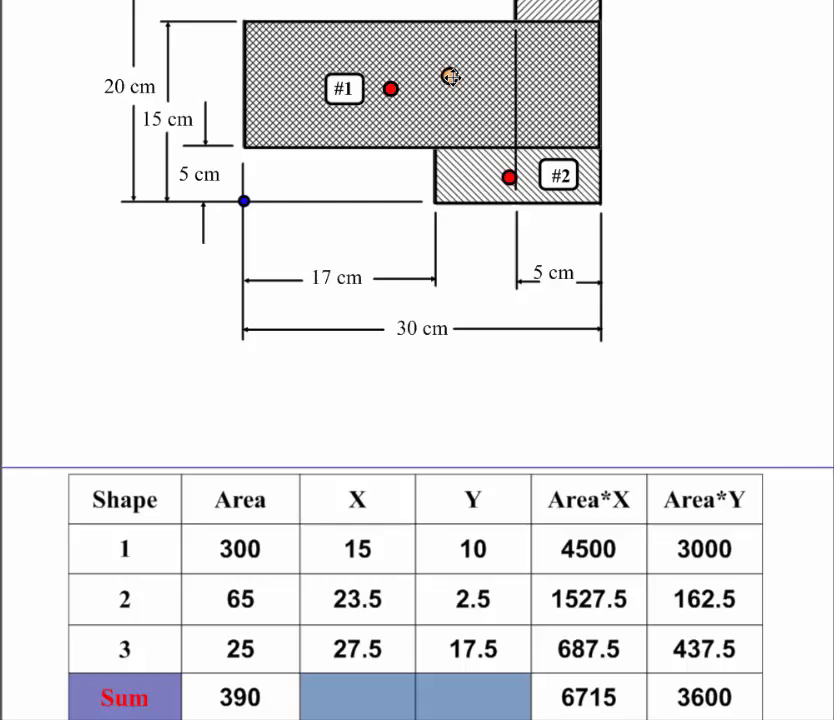
{"action": "mouse_move", "coordinate": [525, 50]}
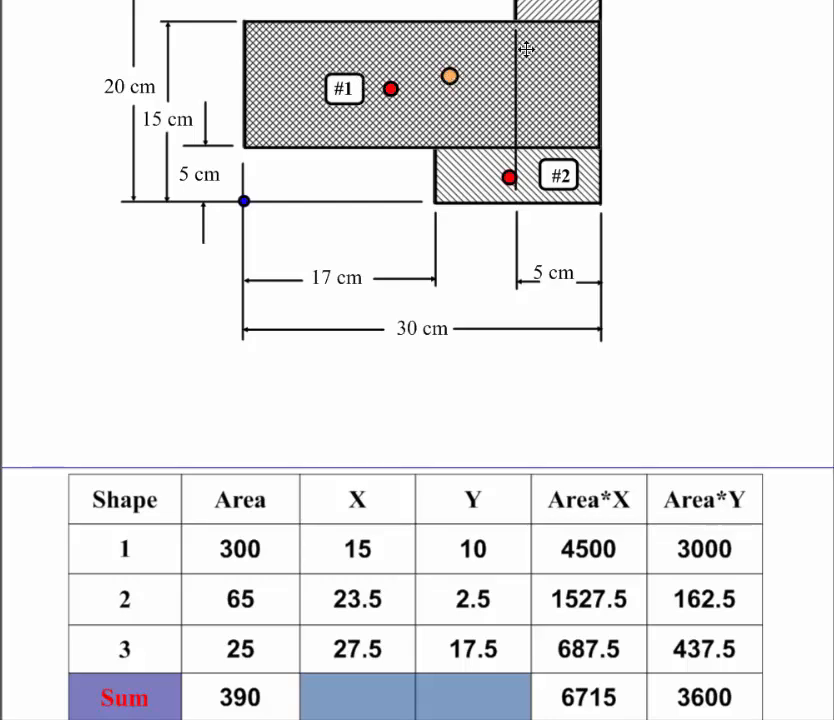
{"action": "mouse_move", "coordinate": [560, 145]}
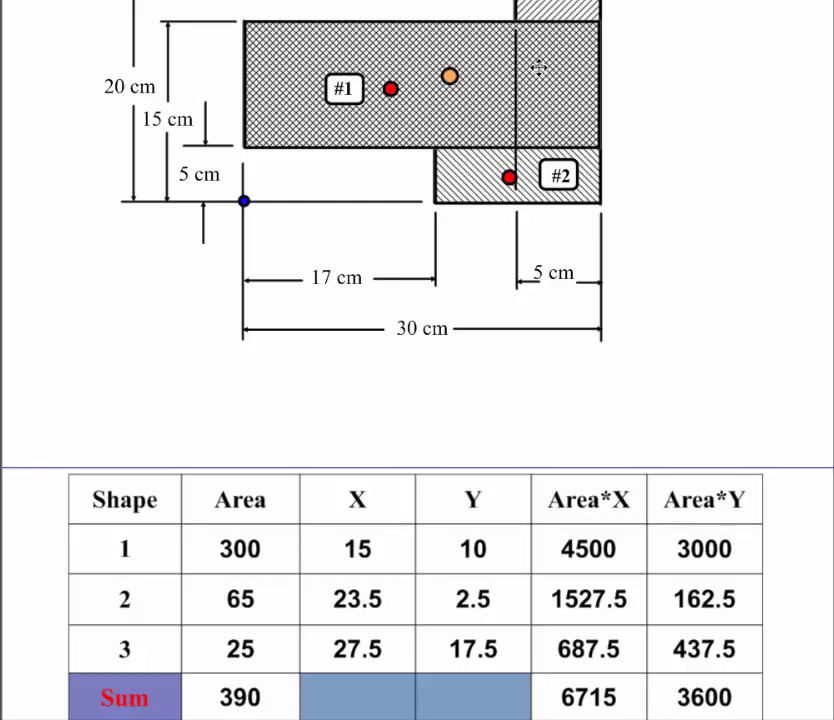
{"action": "mouse_move", "coordinate": [570, 92]}
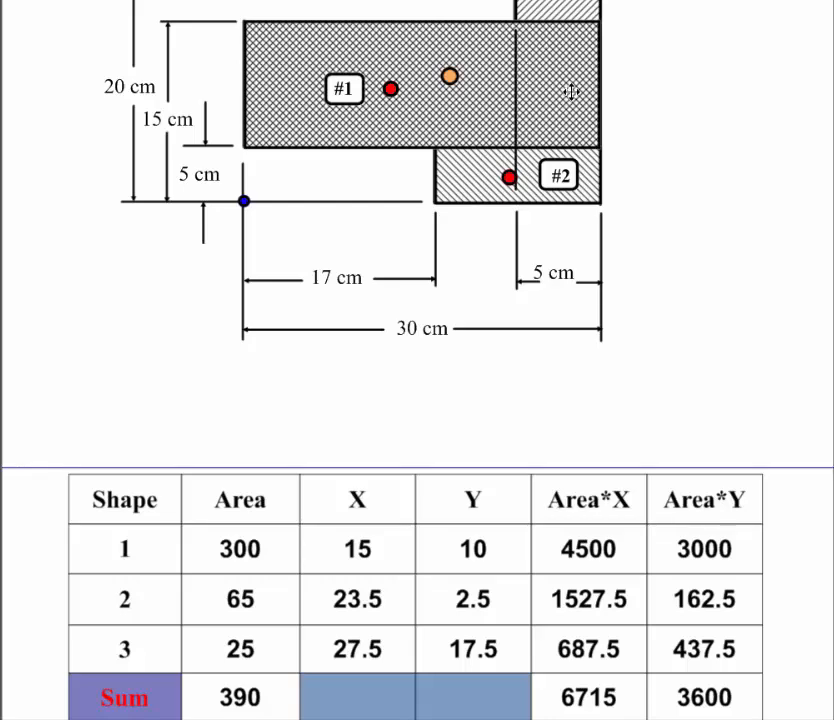
{"action": "mouse_move", "coordinate": [475, 273]}
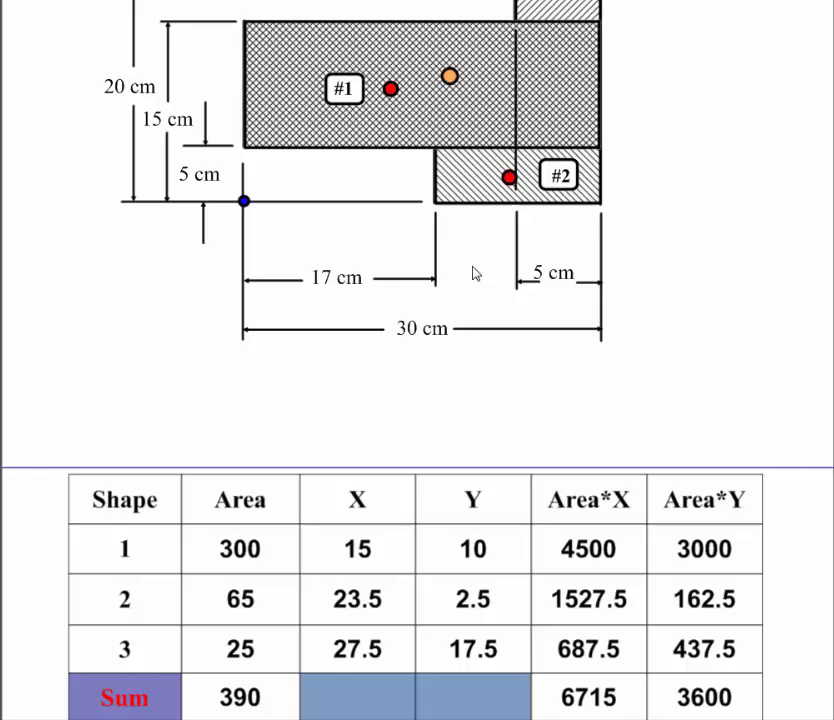
{"action": "scroll", "scroll_direction": "down", "scroll_amount": 3}
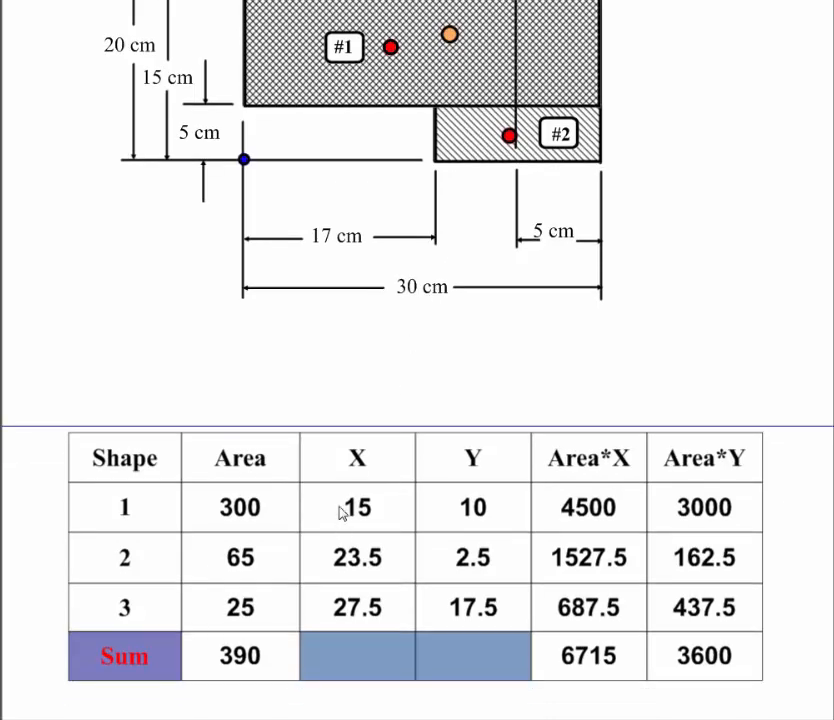
{"action": "mouse_move", "coordinate": [231, 568]}
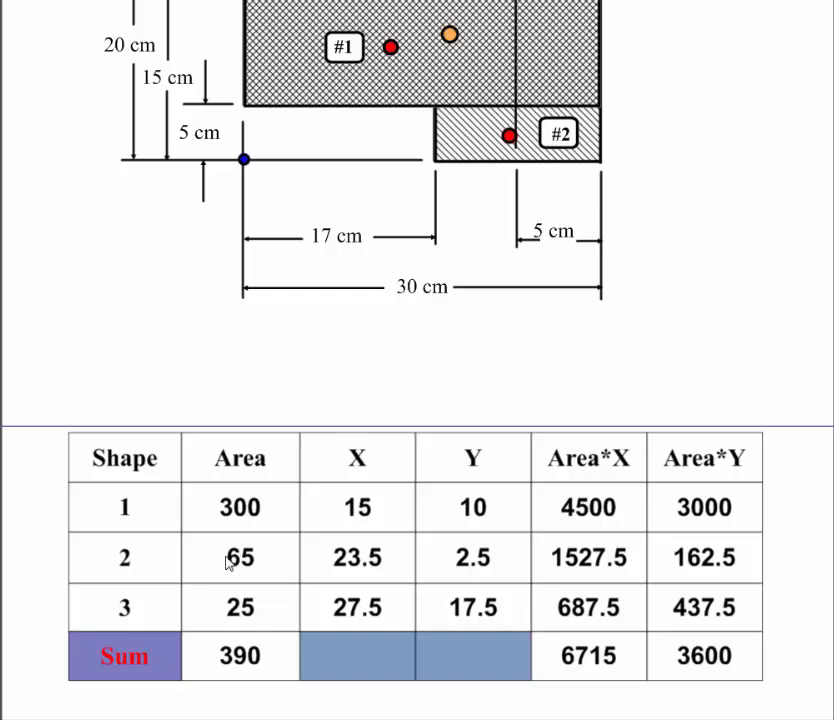
{"action": "mouse_move", "coordinate": [232, 558]}
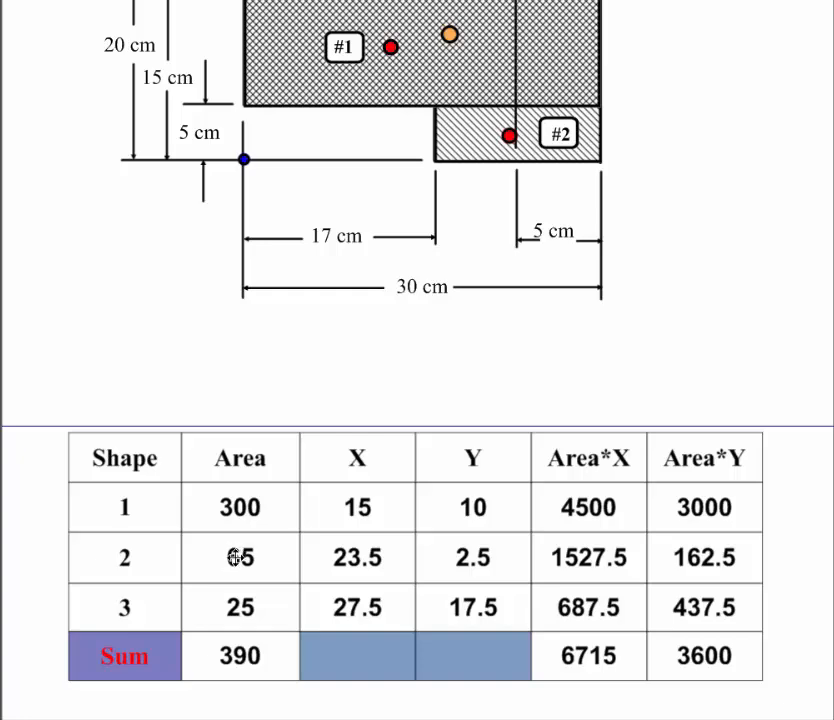
{"action": "mouse_move", "coordinate": [315, 562]}
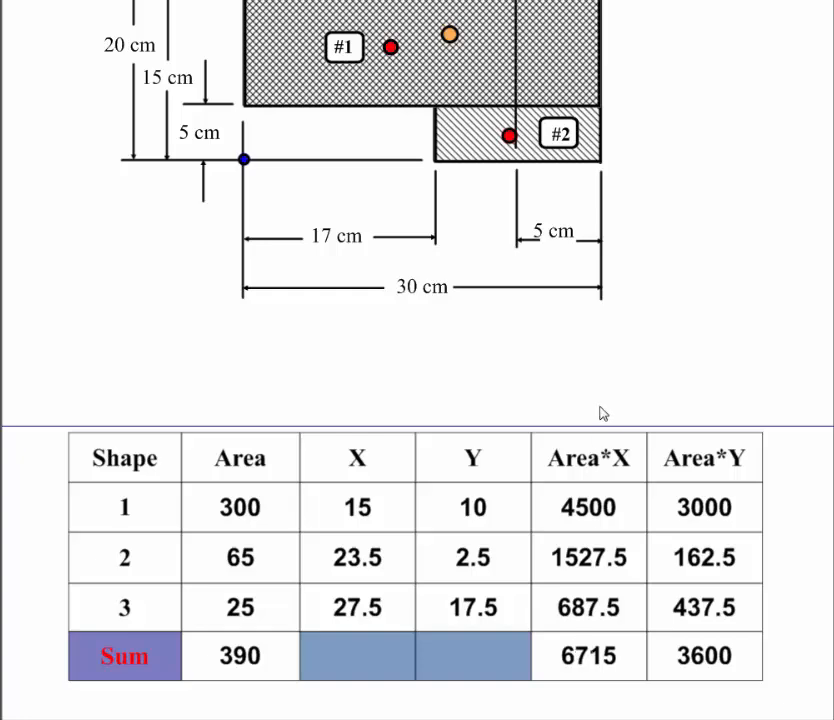
{"action": "scroll", "scroll_direction": "down", "scroll_amount": 3}
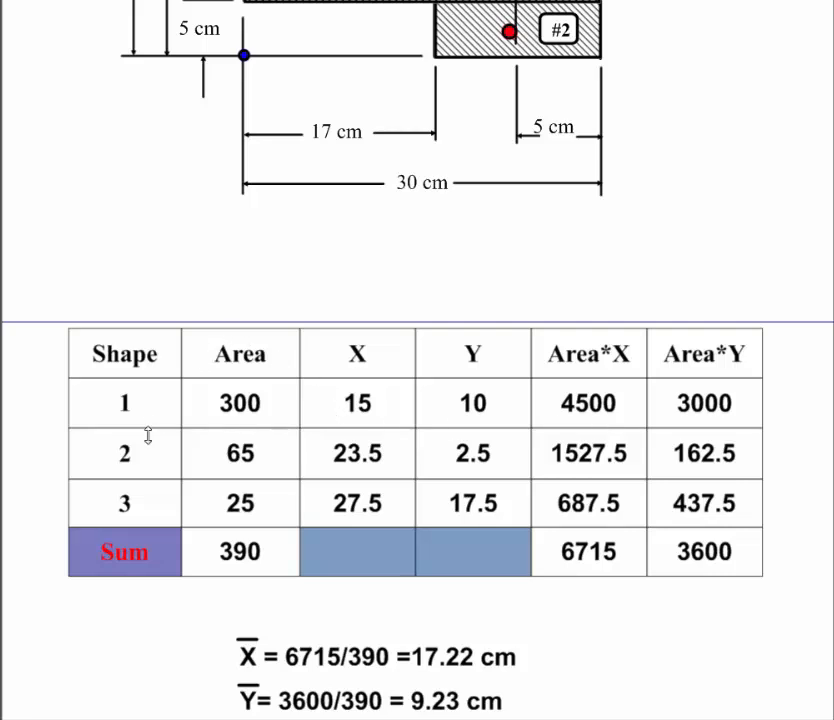
{"action": "mouse_move", "coordinate": [113, 403]}
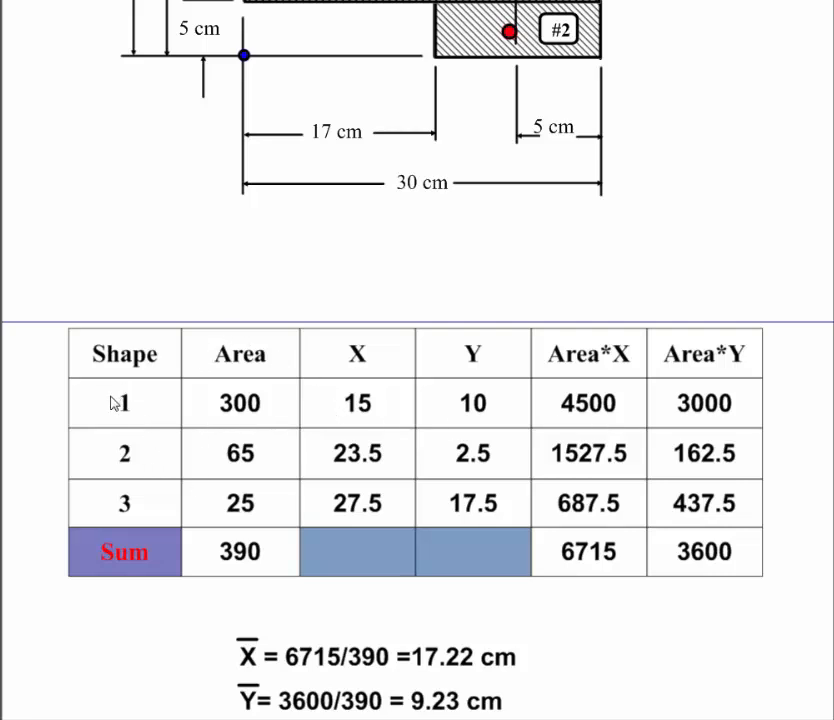
{"action": "mouse_move", "coordinate": [170, 275]}
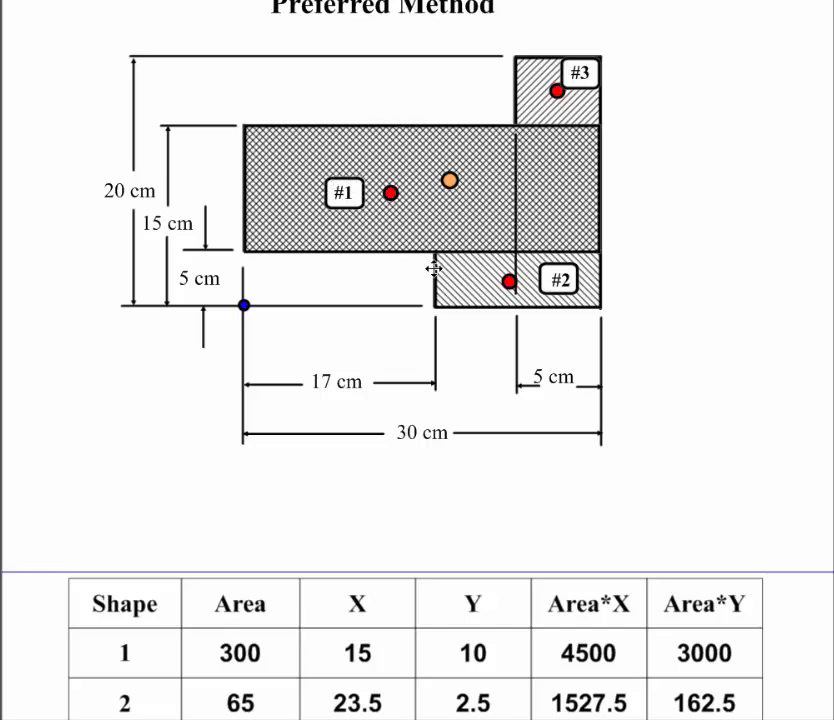
{"action": "mouse_move", "coordinate": [432, 147]}
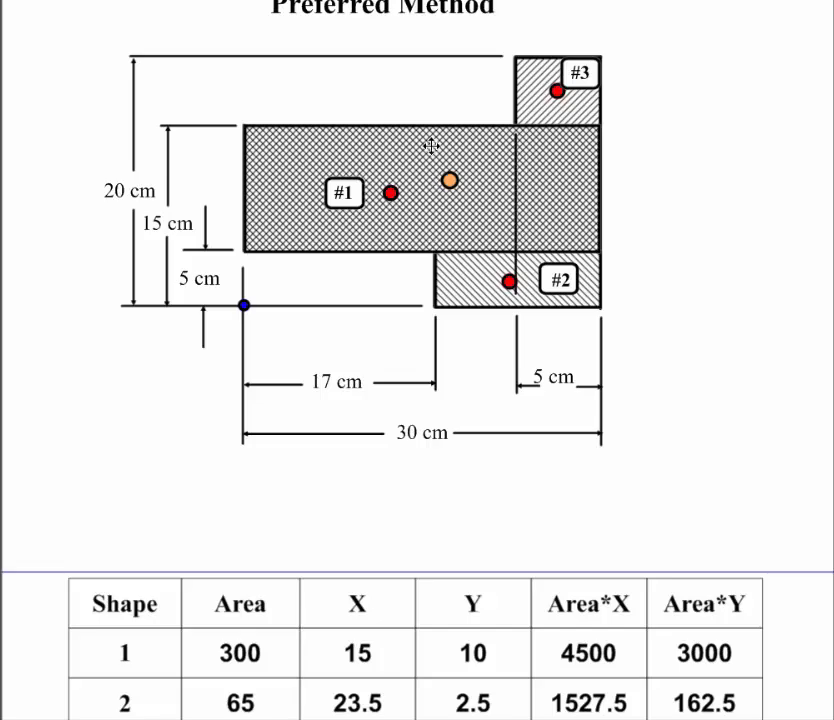
{"action": "mouse_move", "coordinate": [598, 237]}
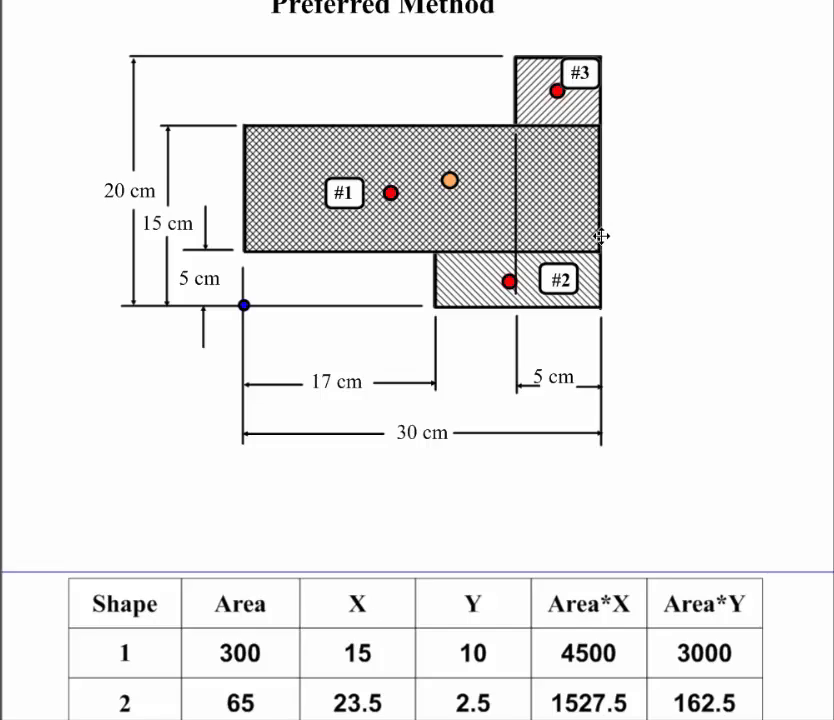
{"action": "scroll", "scroll_direction": "down", "scroll_amount": 3}
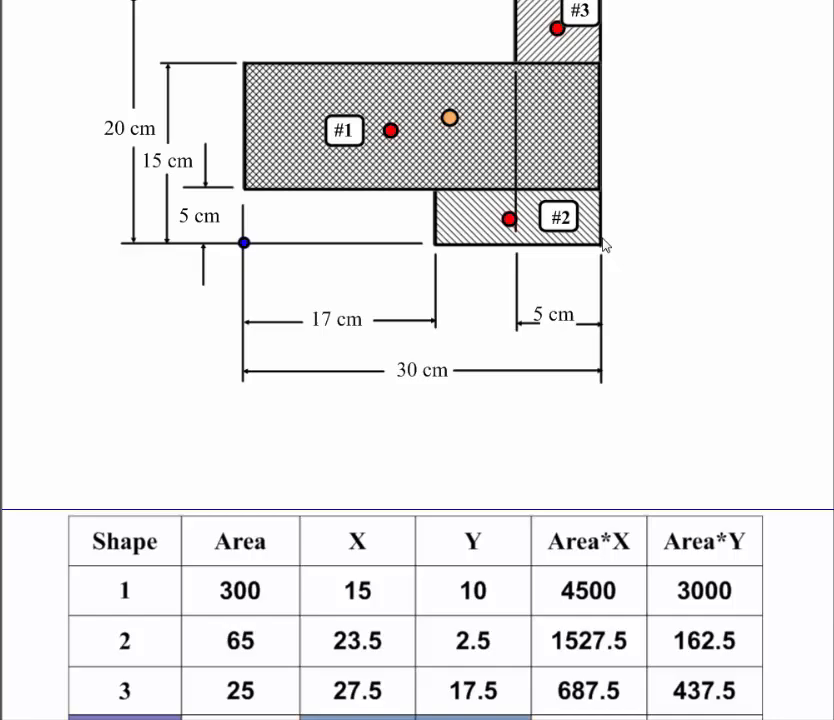
{"action": "scroll", "scroll_direction": "down", "scroll_amount": 3}
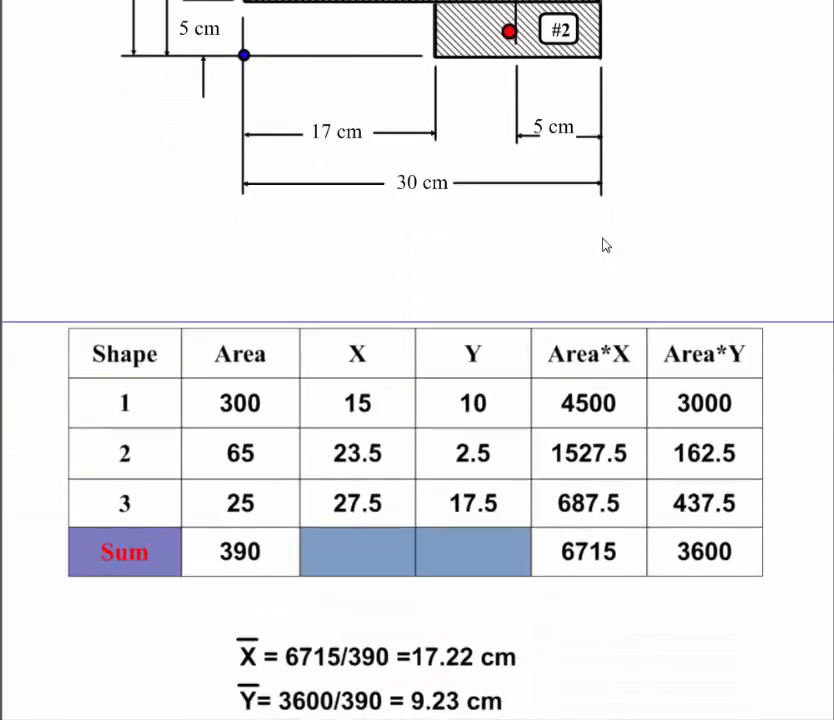